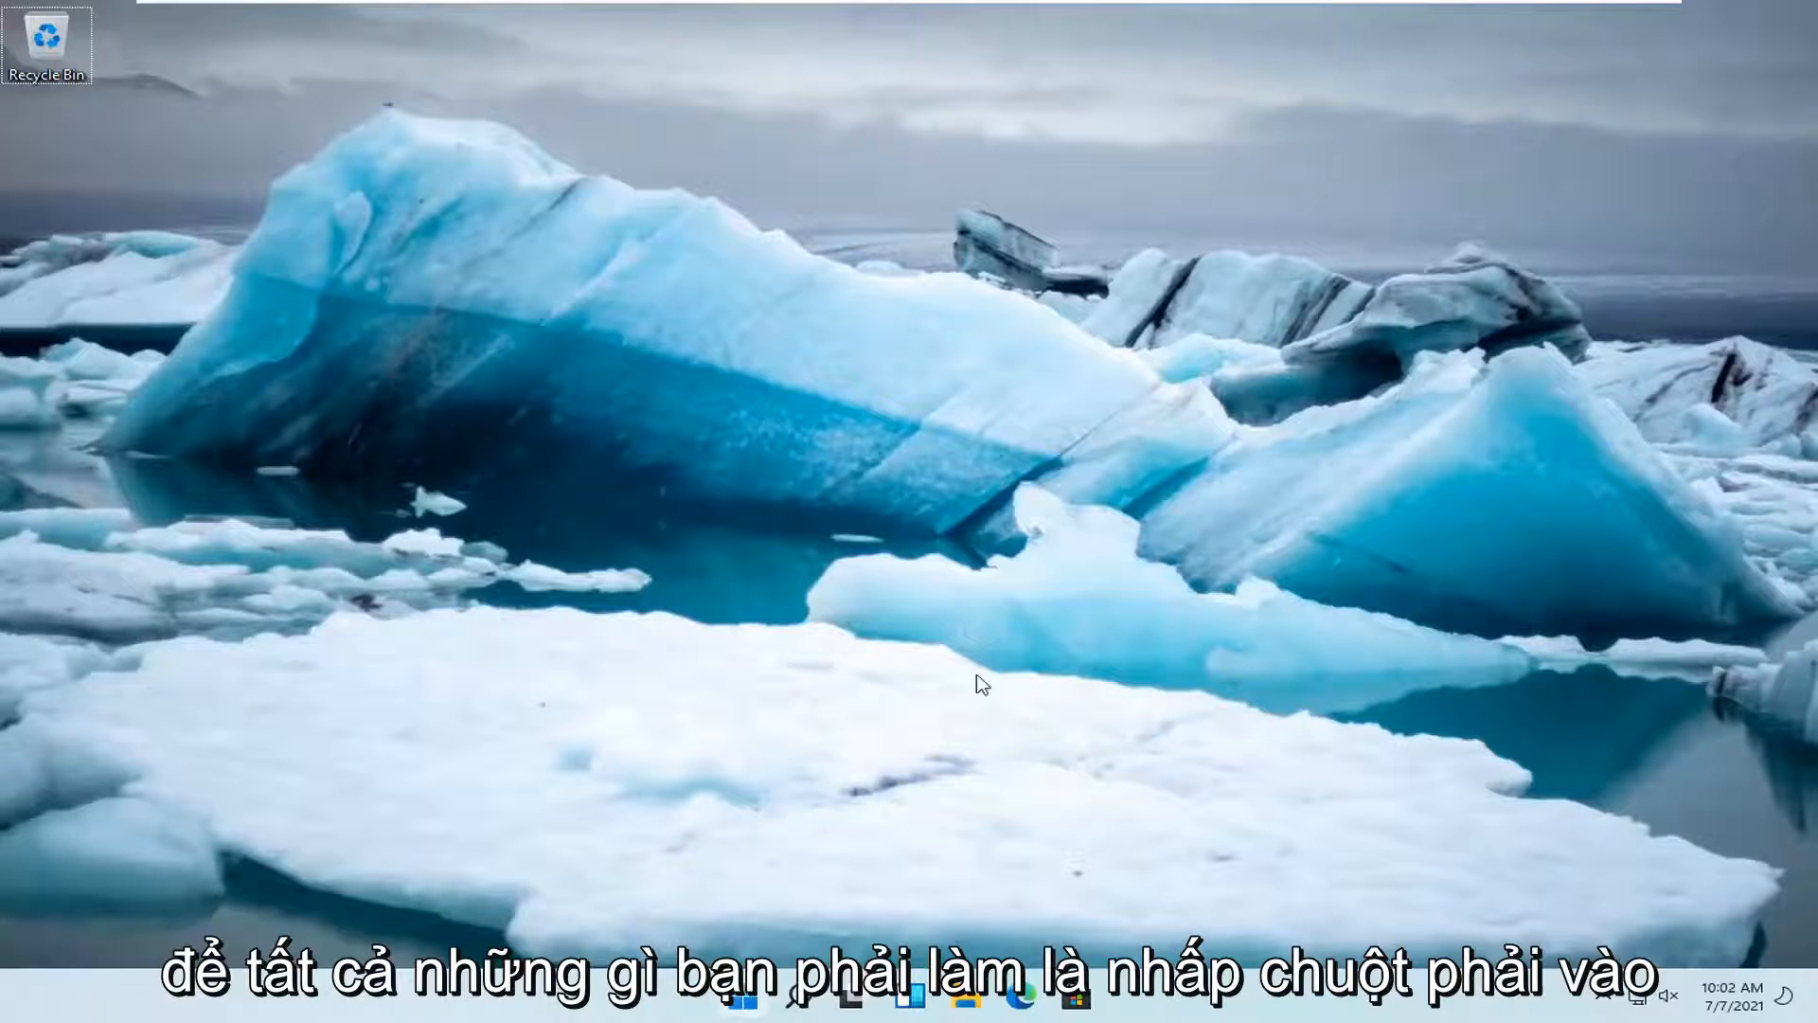
# - Launch the Settings app from the taskbar search
pyautogui.rightClick(748, 998)
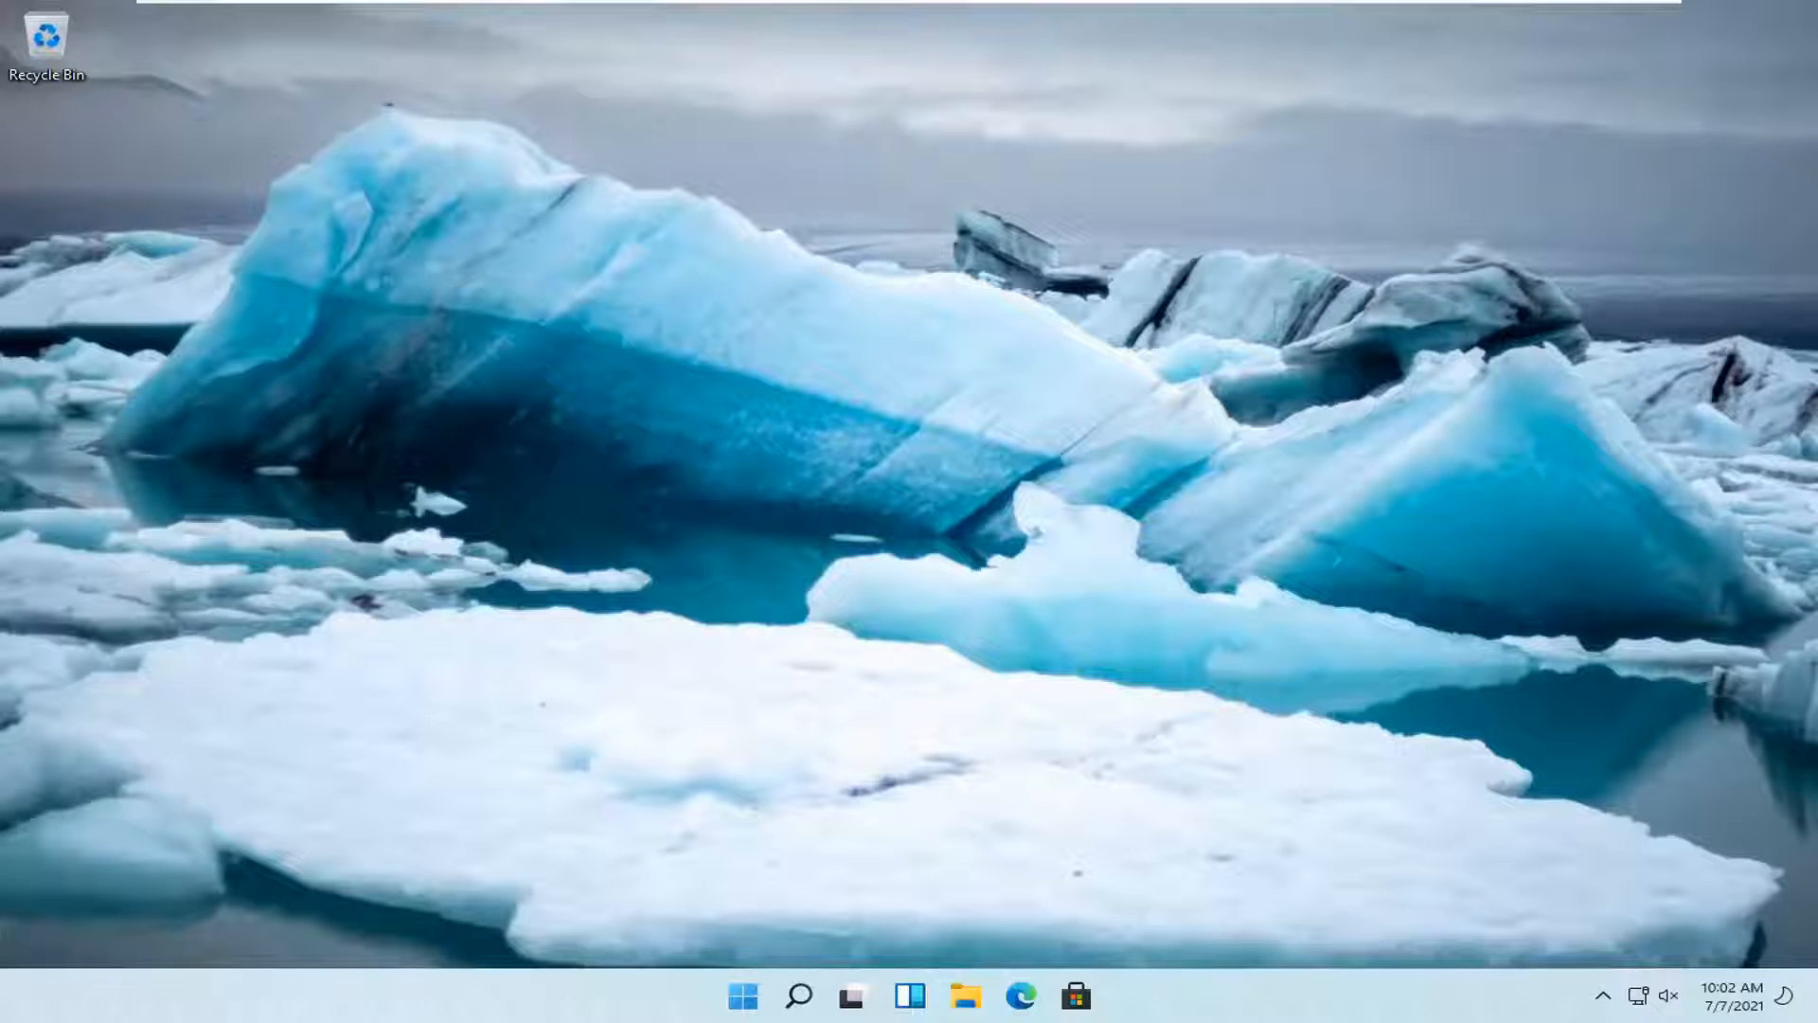
pyautogui.click(797, 994)
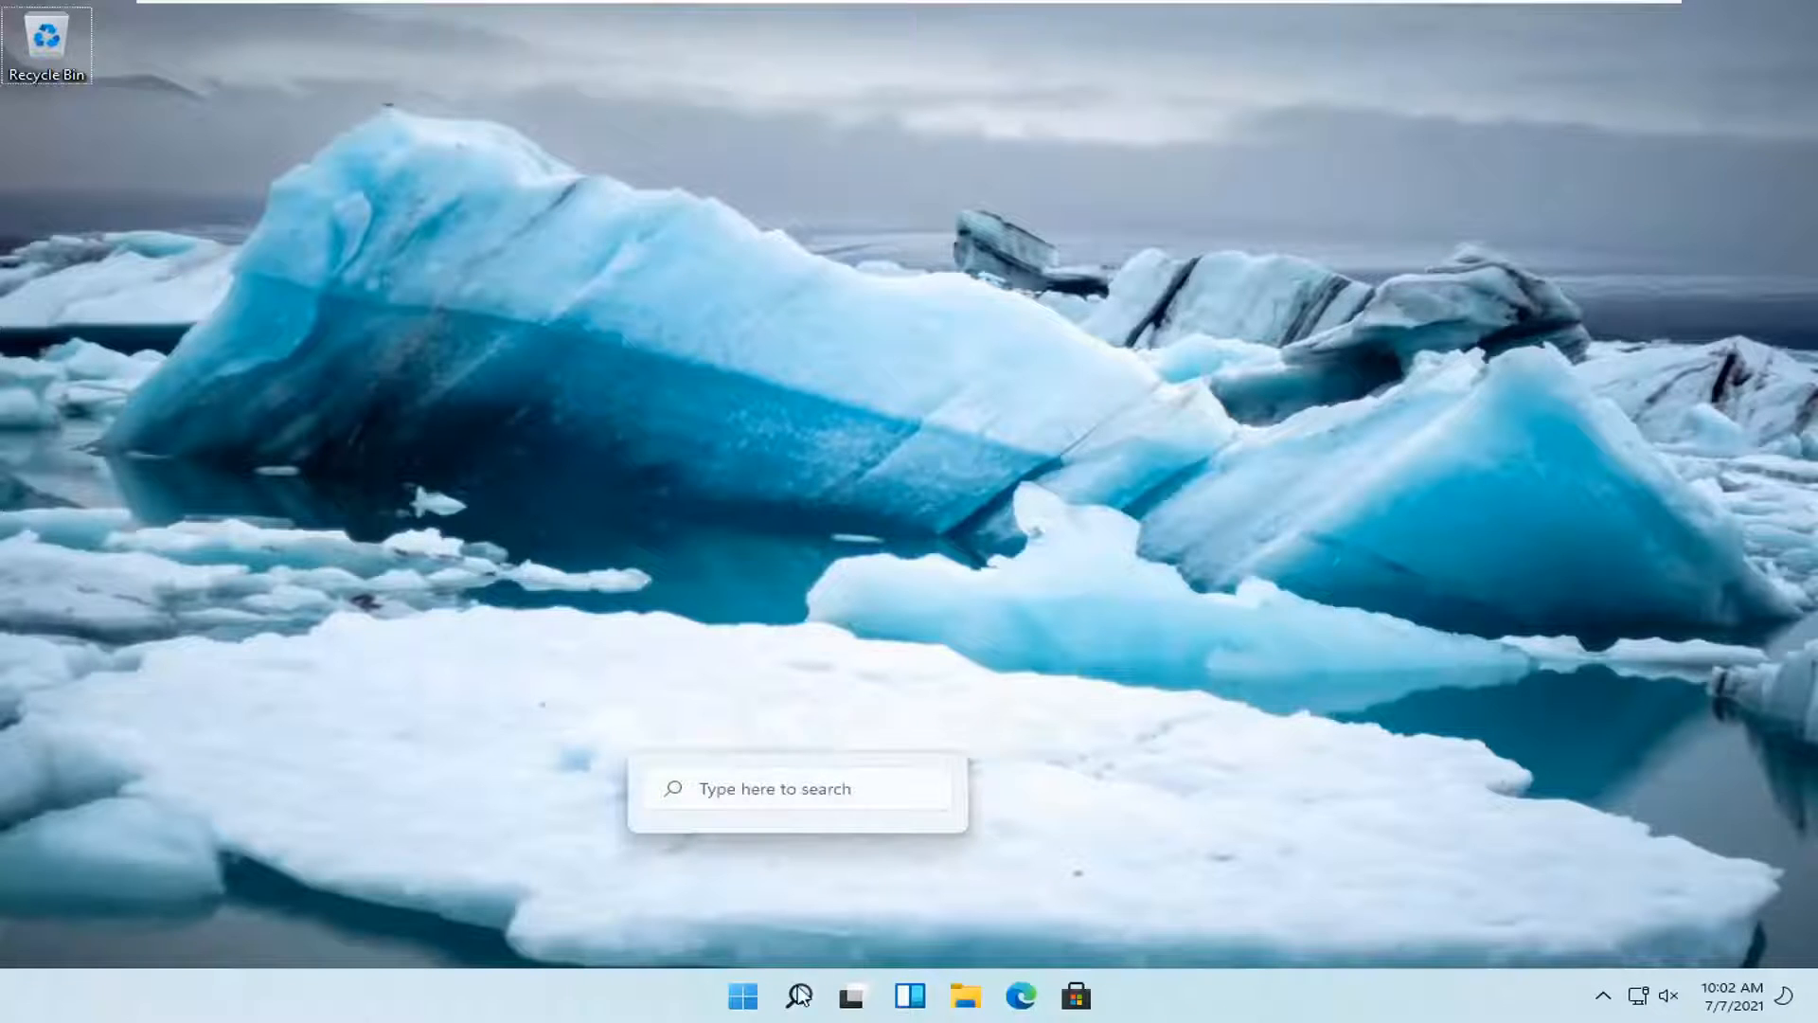
pyautogui.click(797, 995)
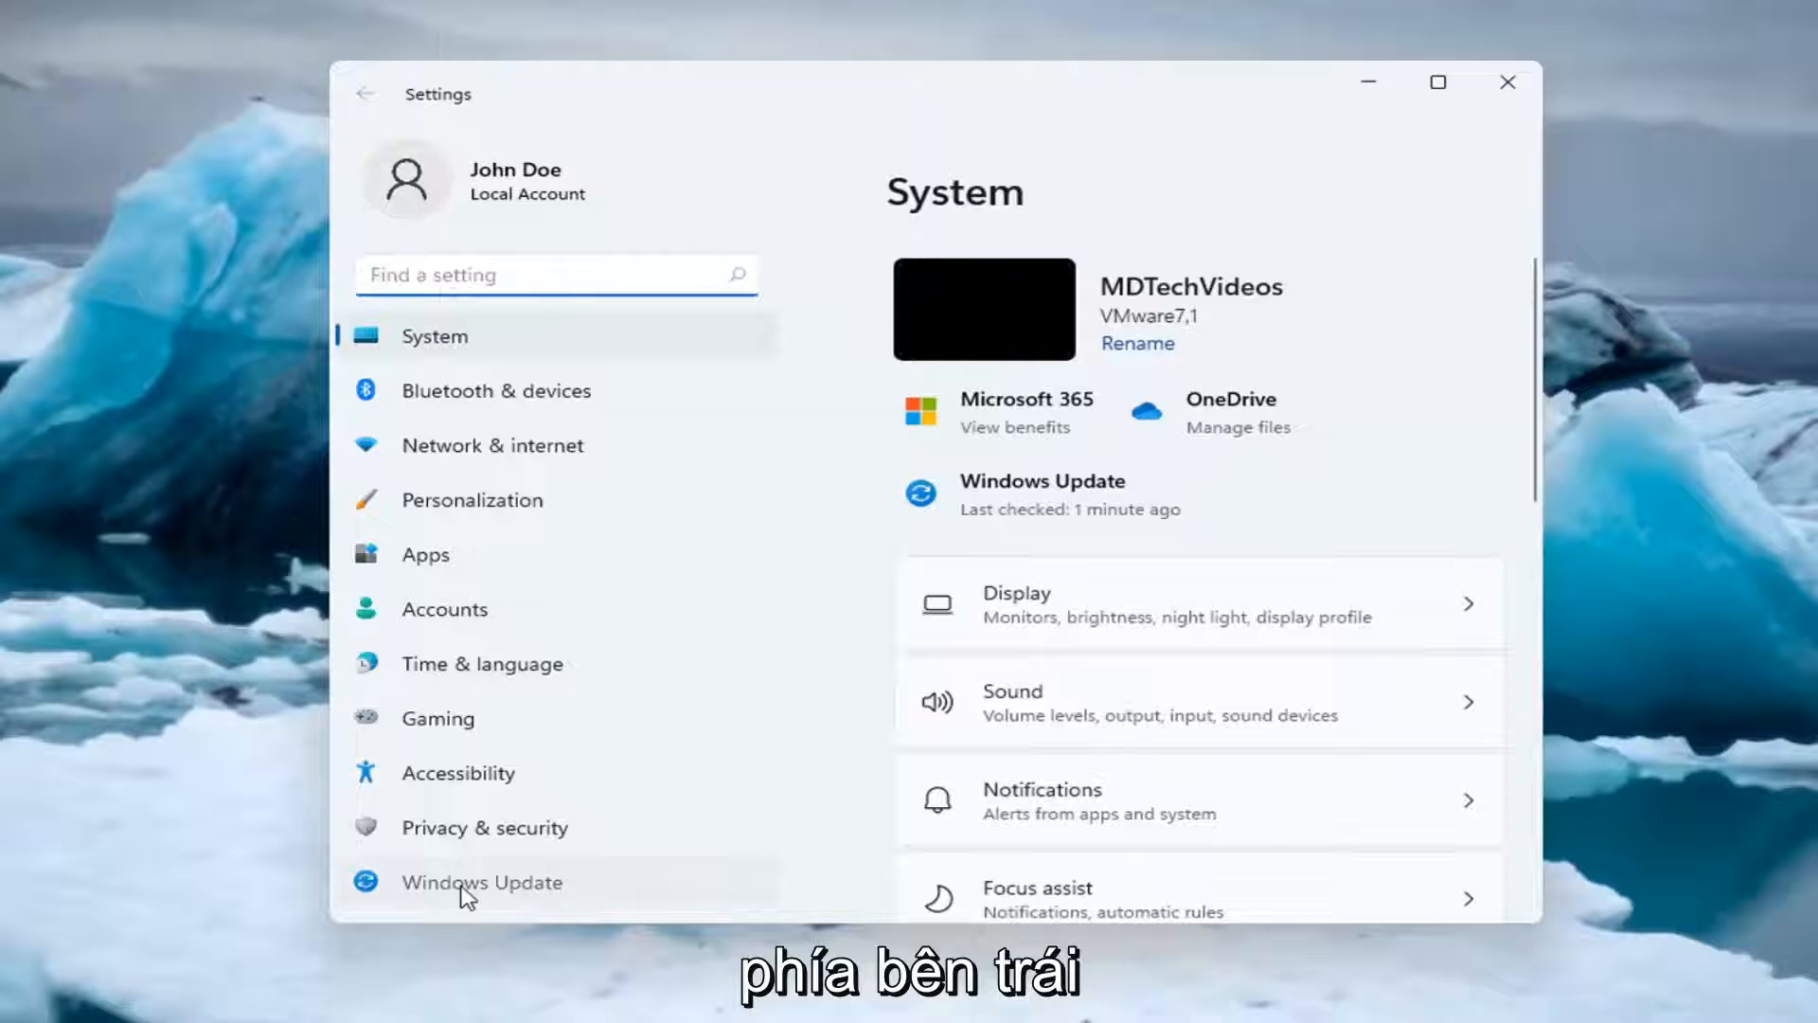
# - Pause updates for 1 week on the Windows Update page
pyautogui.click(482, 882)
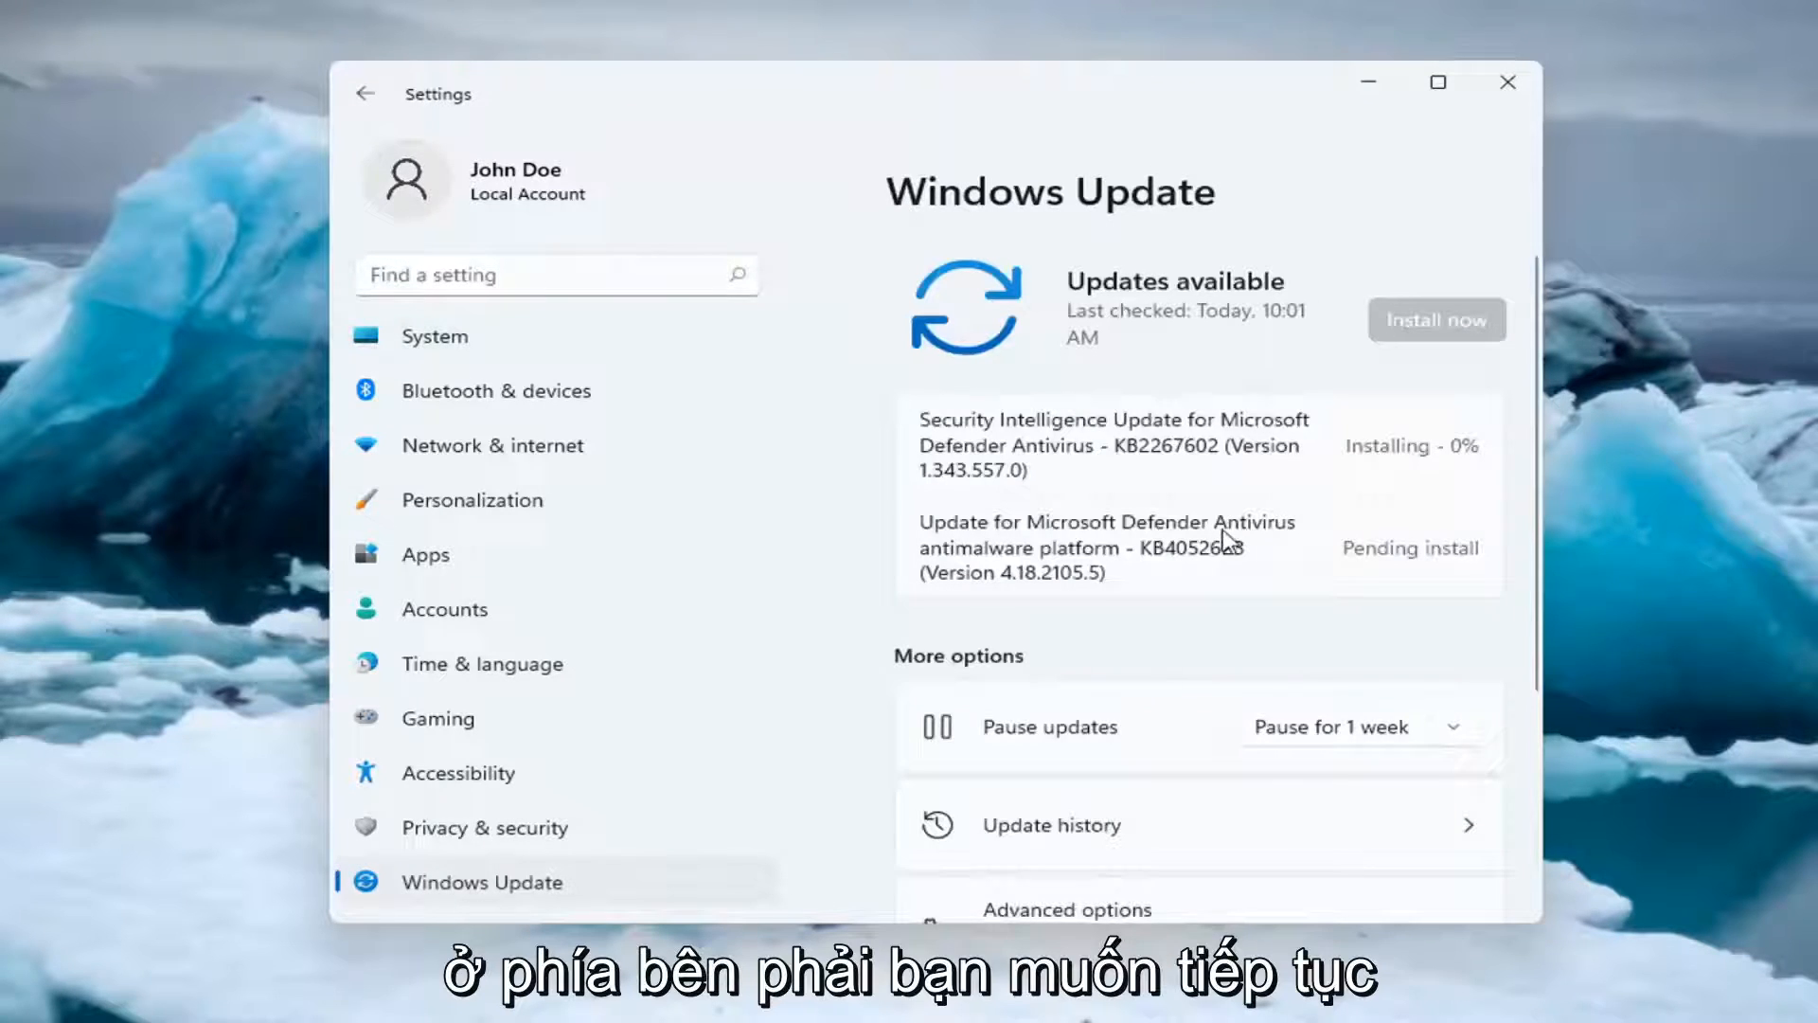
pyautogui.scroll(-3)
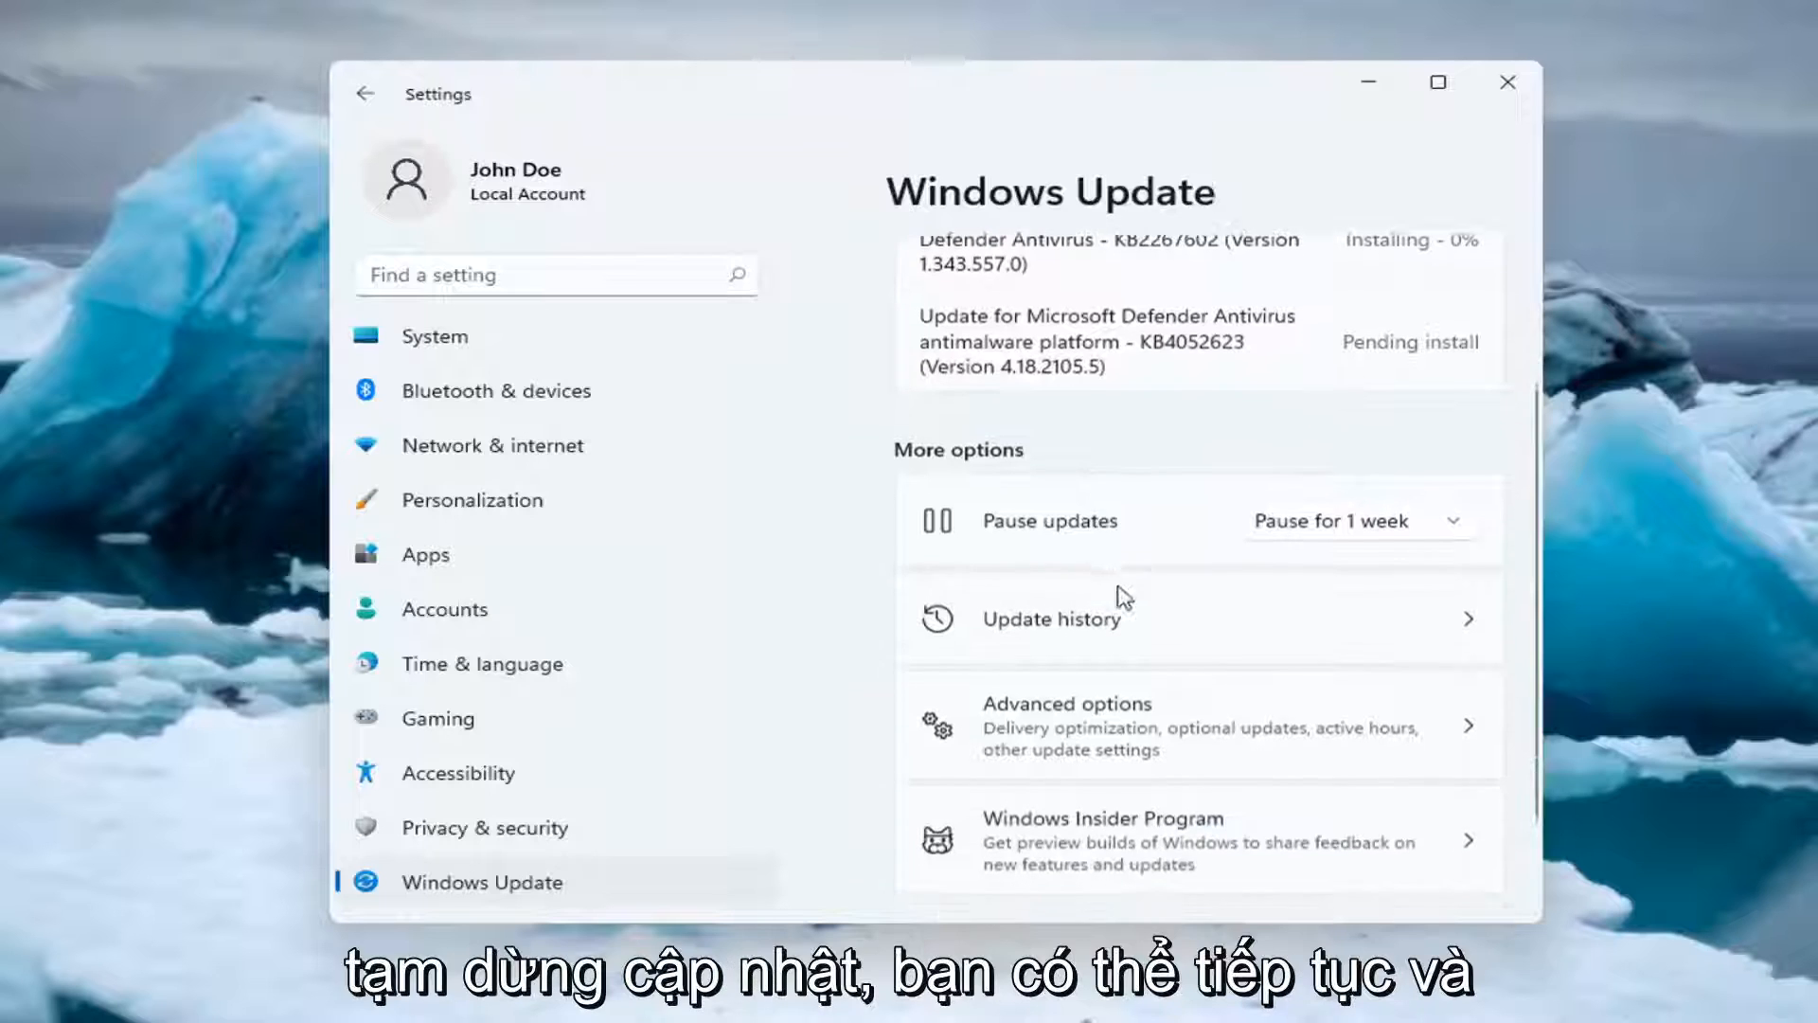
pyautogui.moveTo(971, 530)
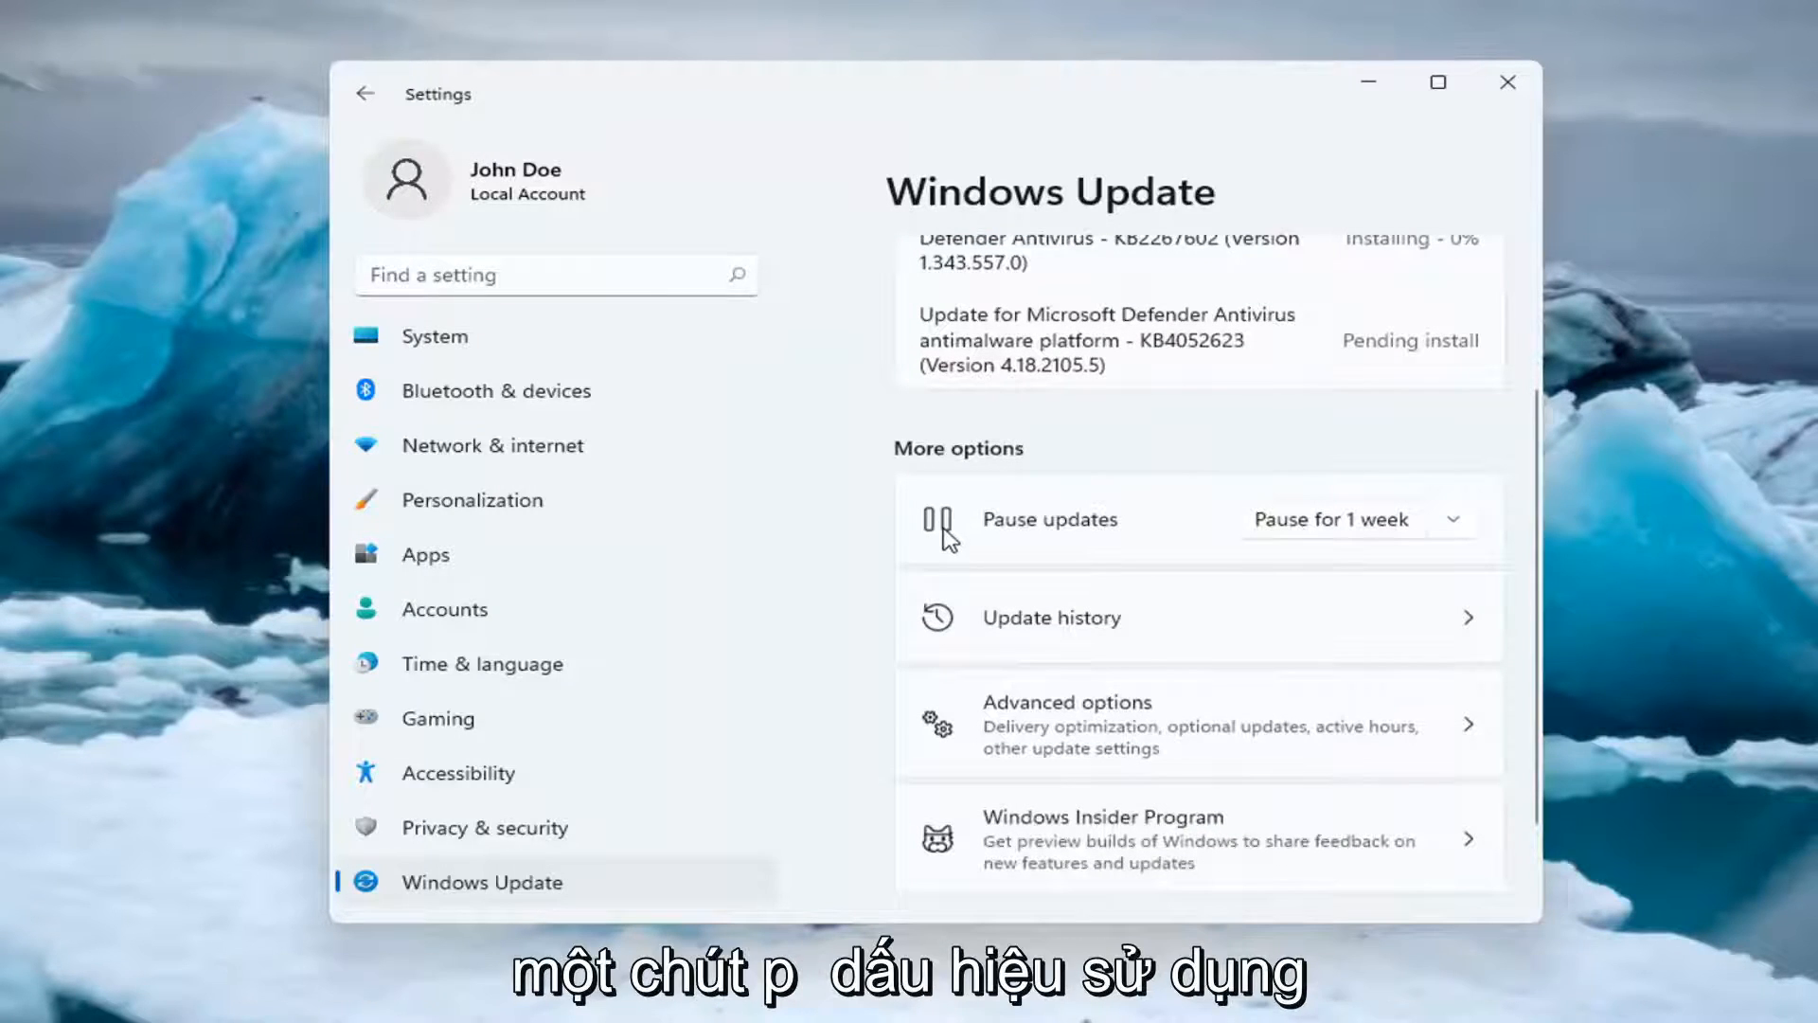
pyautogui.click(1452, 518)
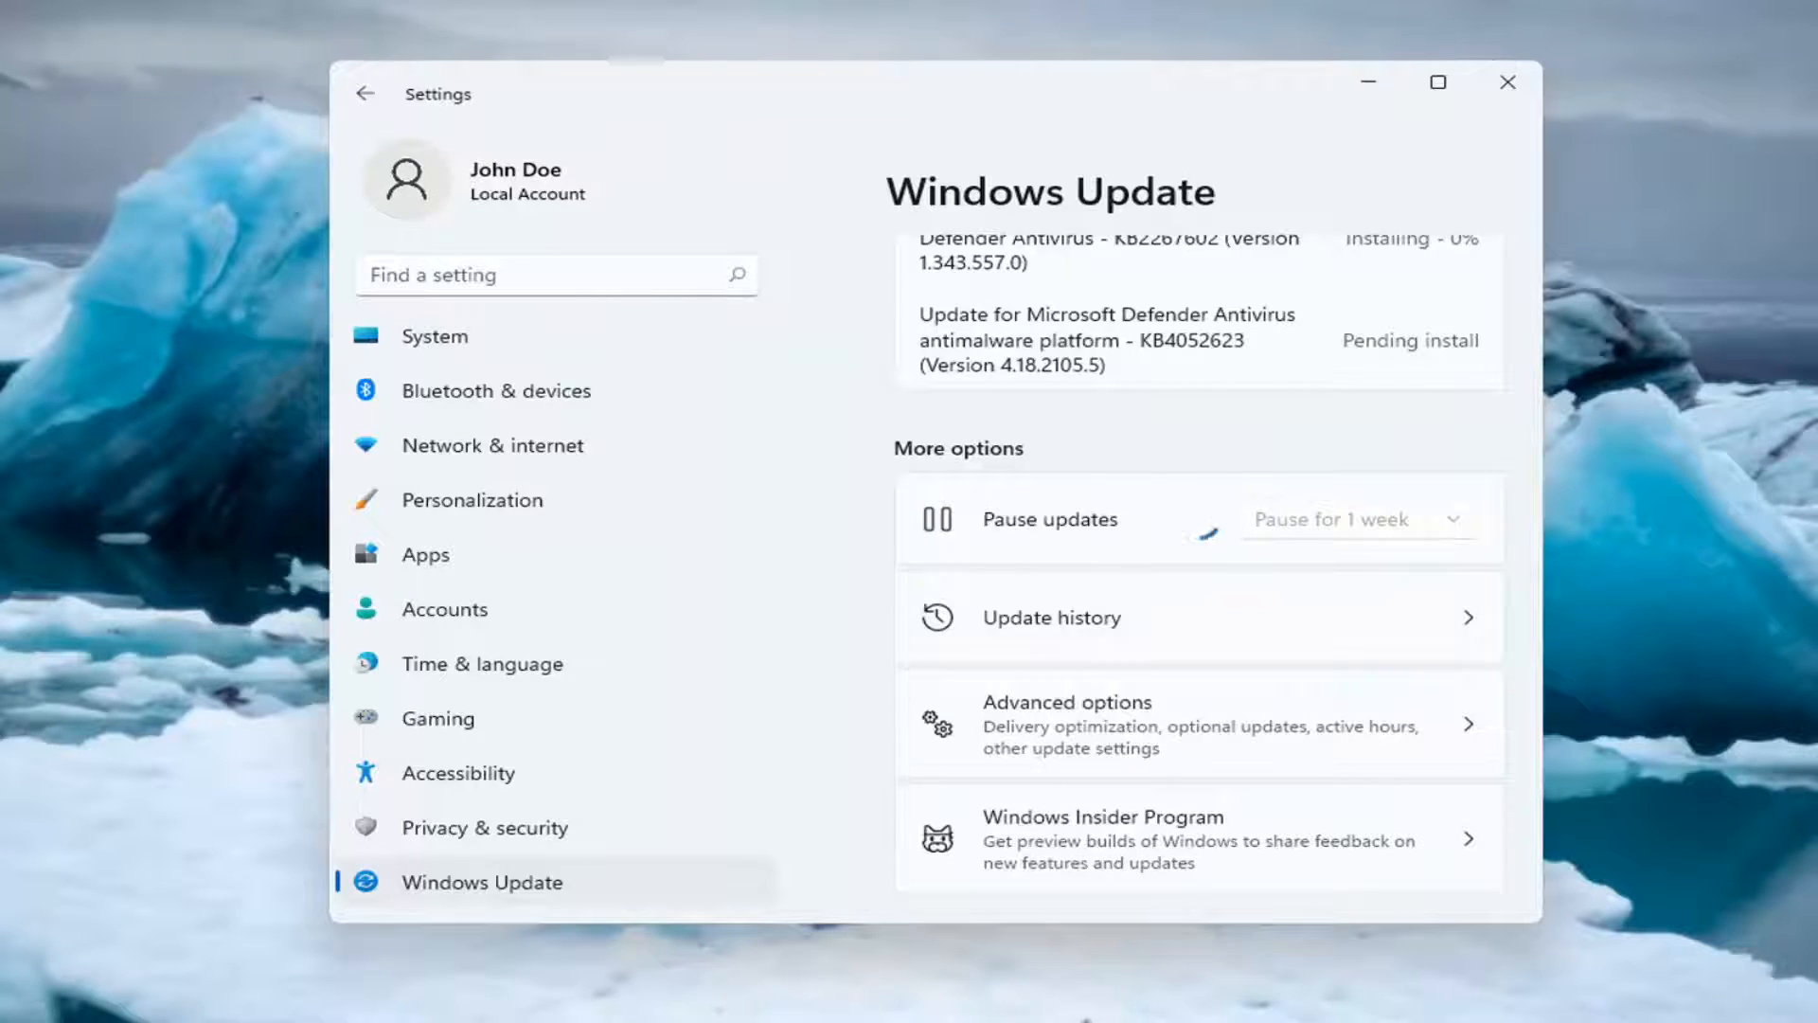
pyautogui.click(1335, 519)
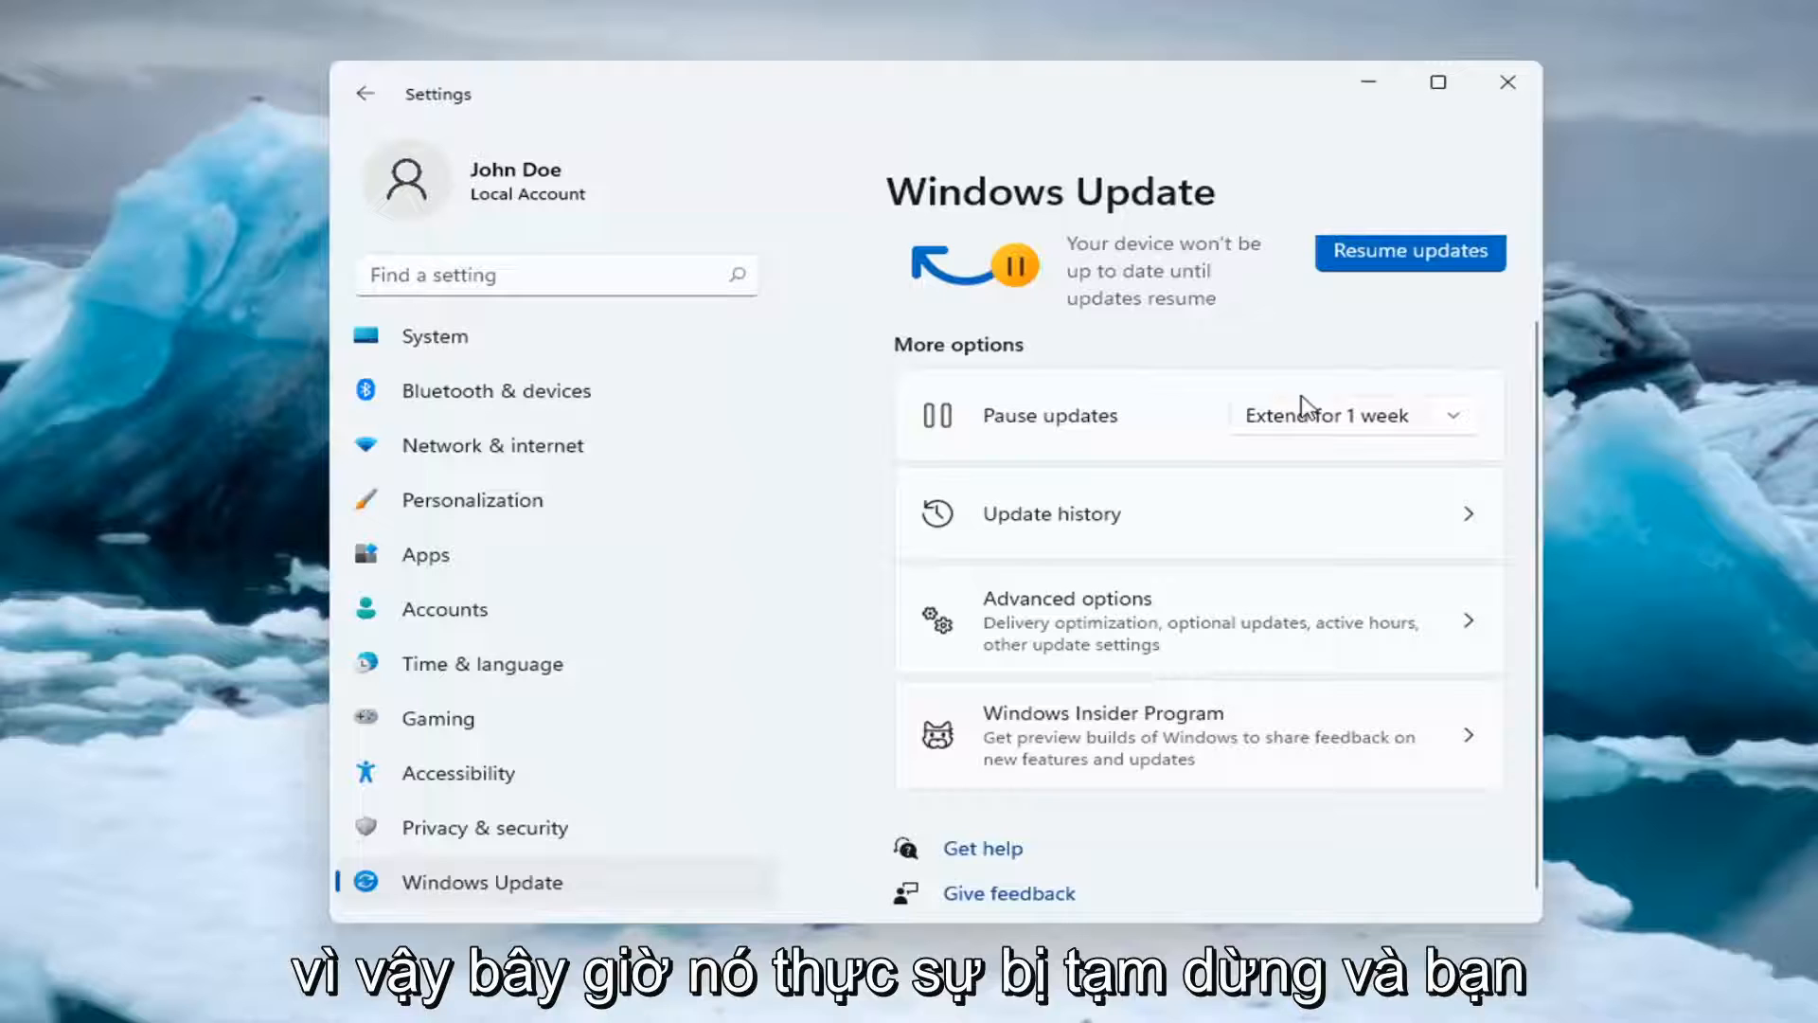
pyautogui.click(1452, 415)
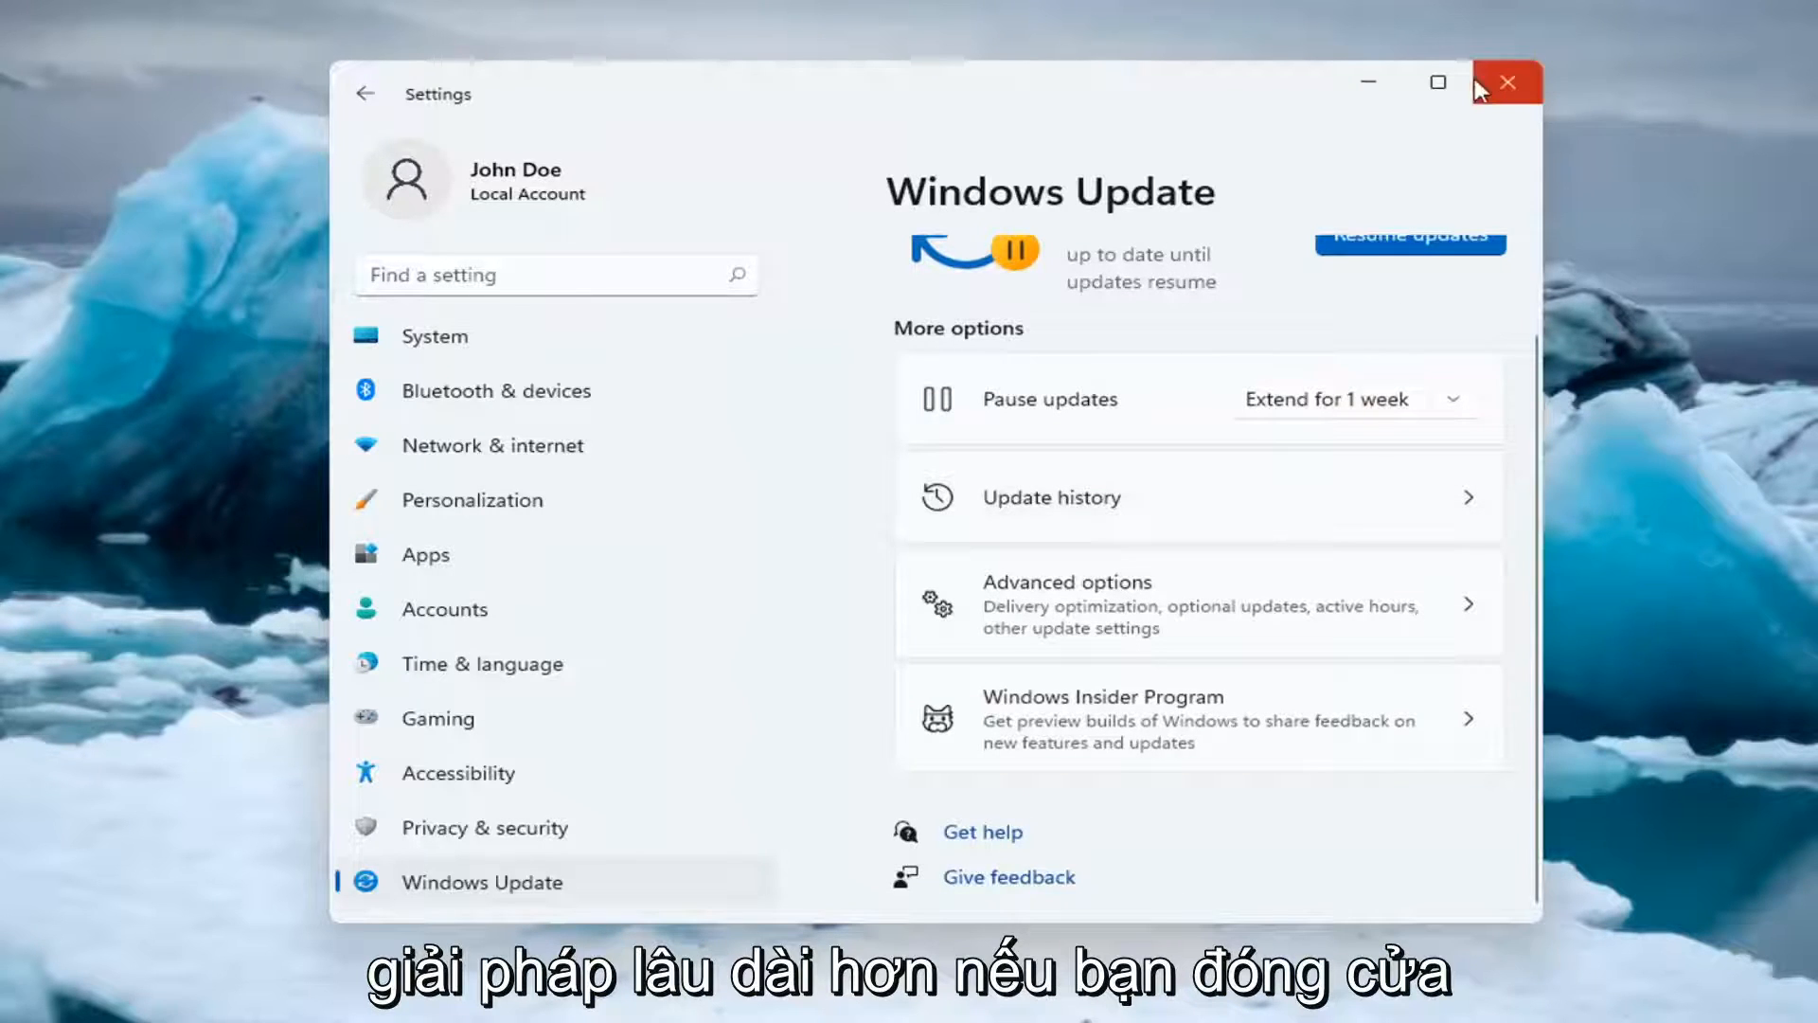
# - Close Settings and launch the Services console by searching 'services'
pyautogui.click(1505, 82)
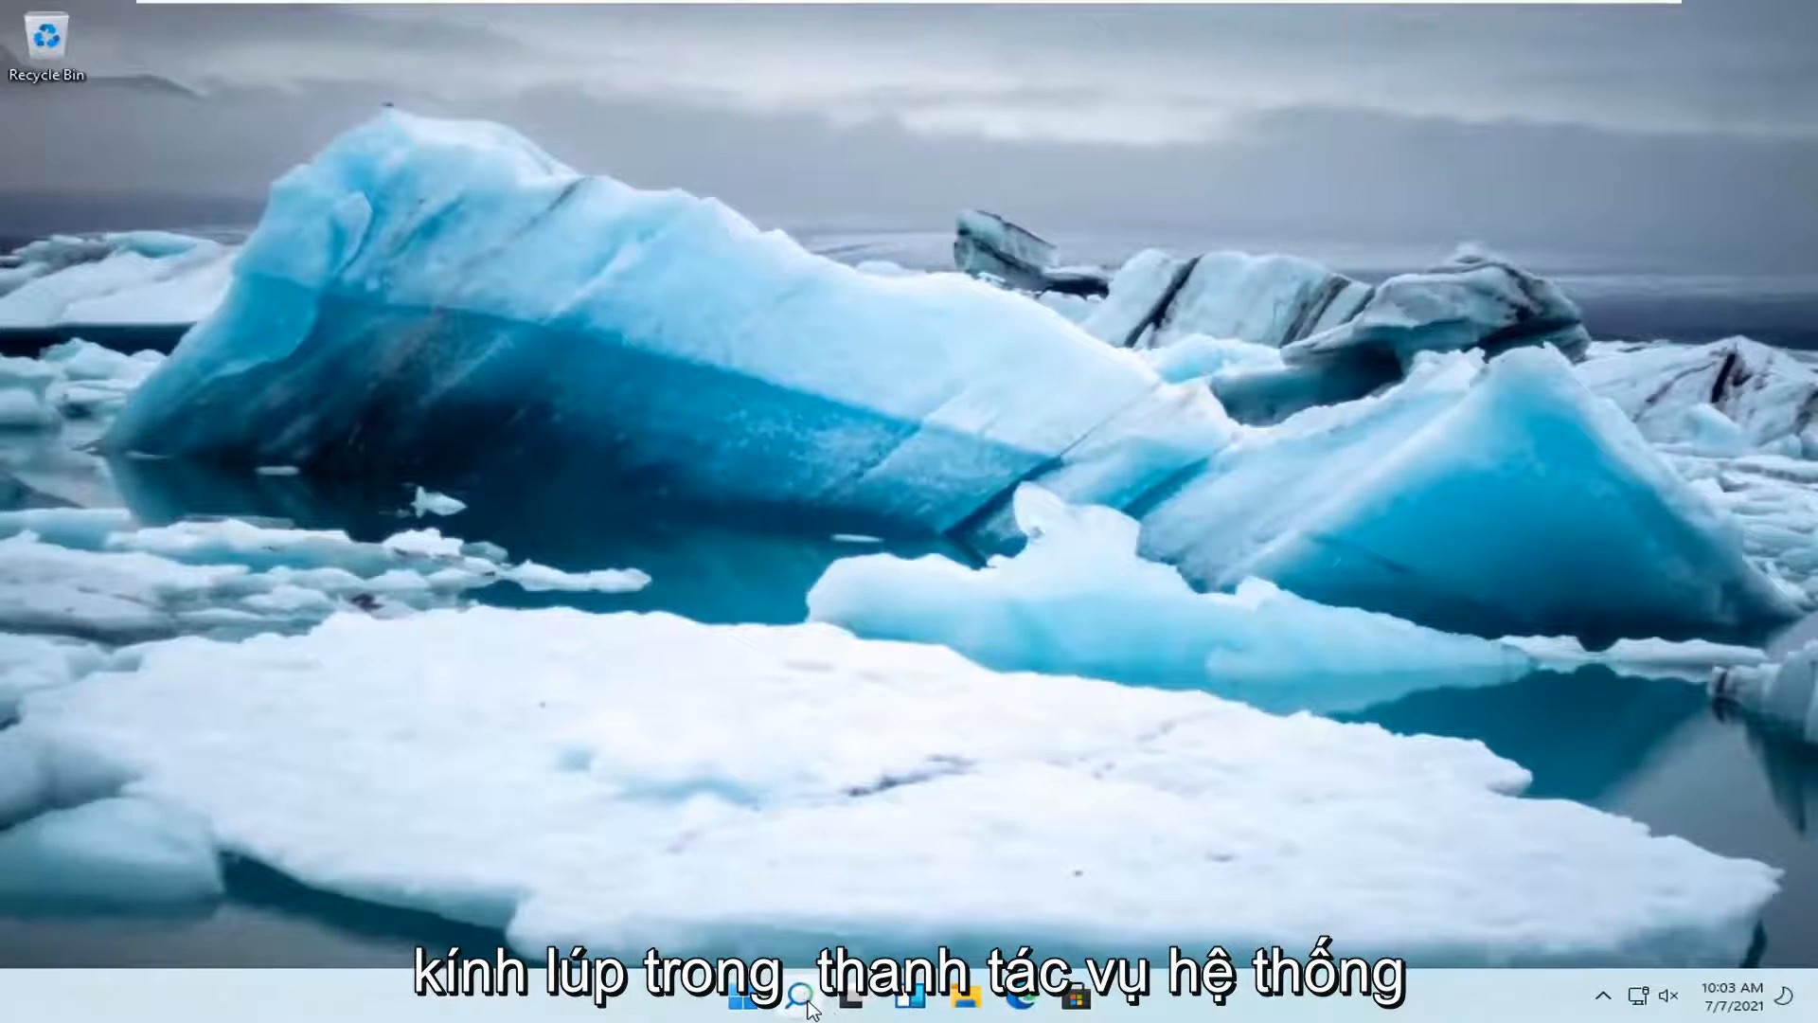
pyautogui.click(799, 994)
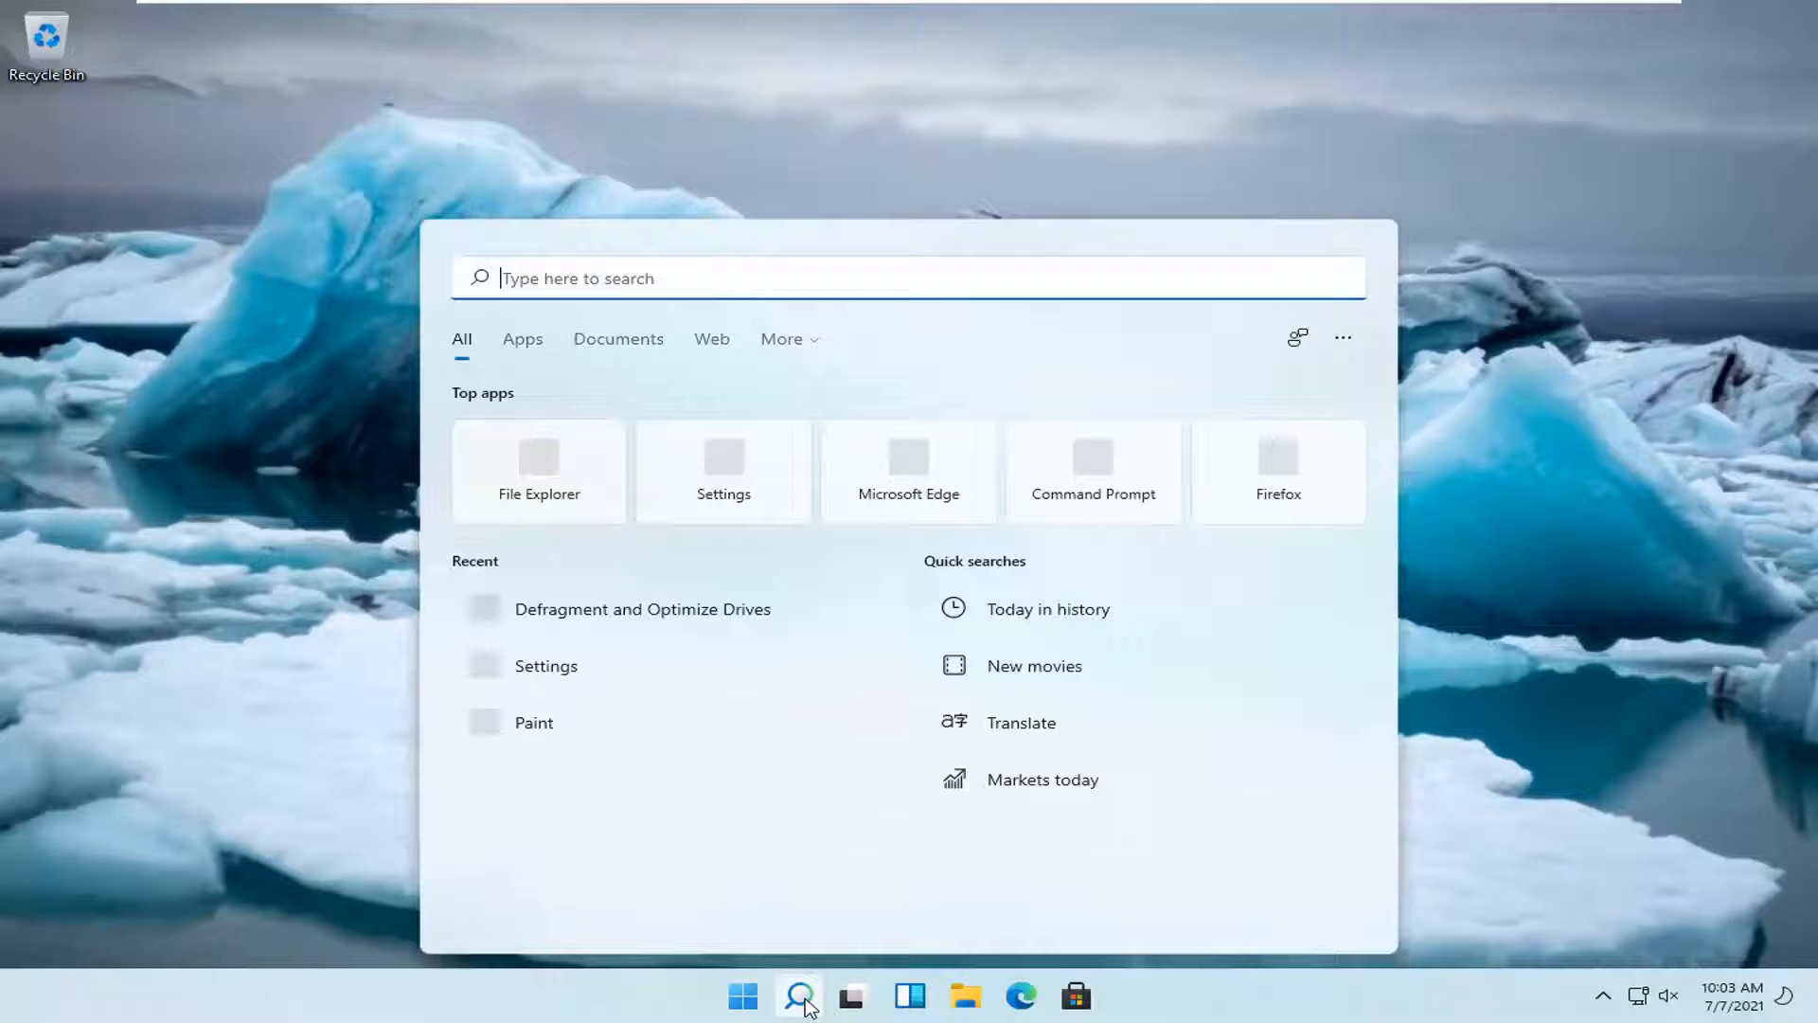
pyautogui.write('services')
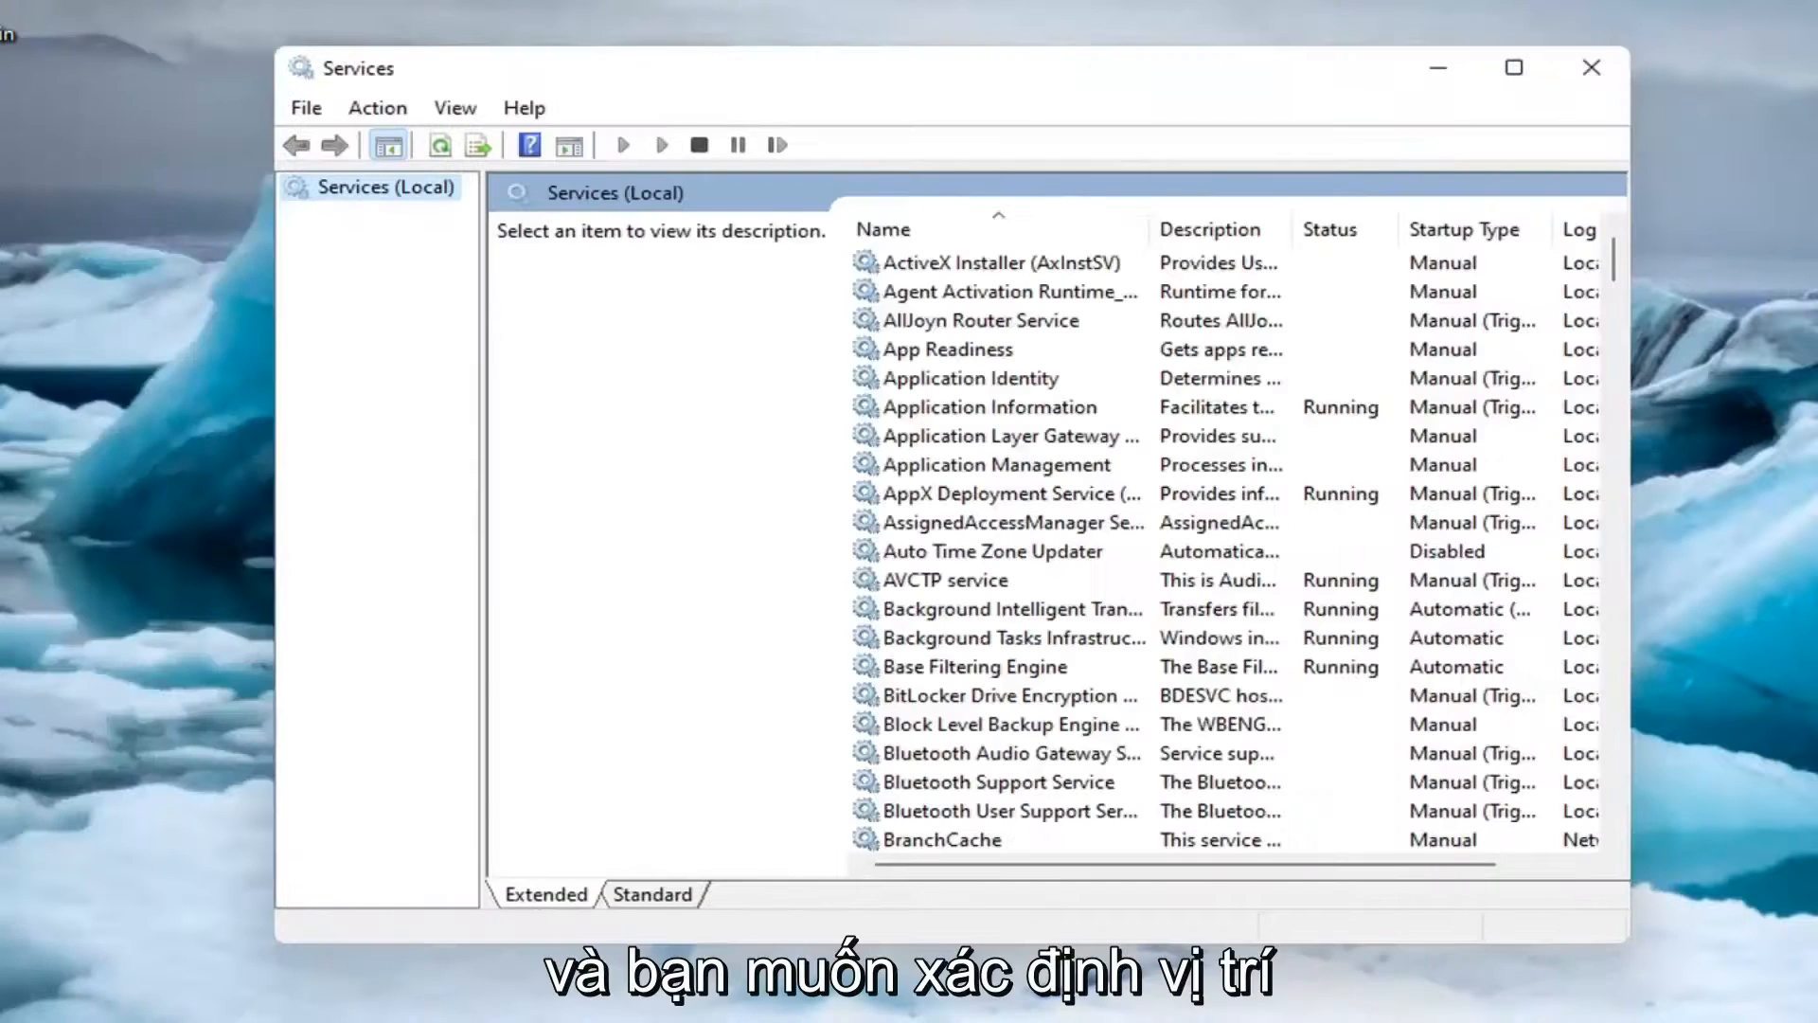
# - Stop Background Intelligent Transfer Service and set its startup type to Disabled
pyautogui.click(1009, 648)
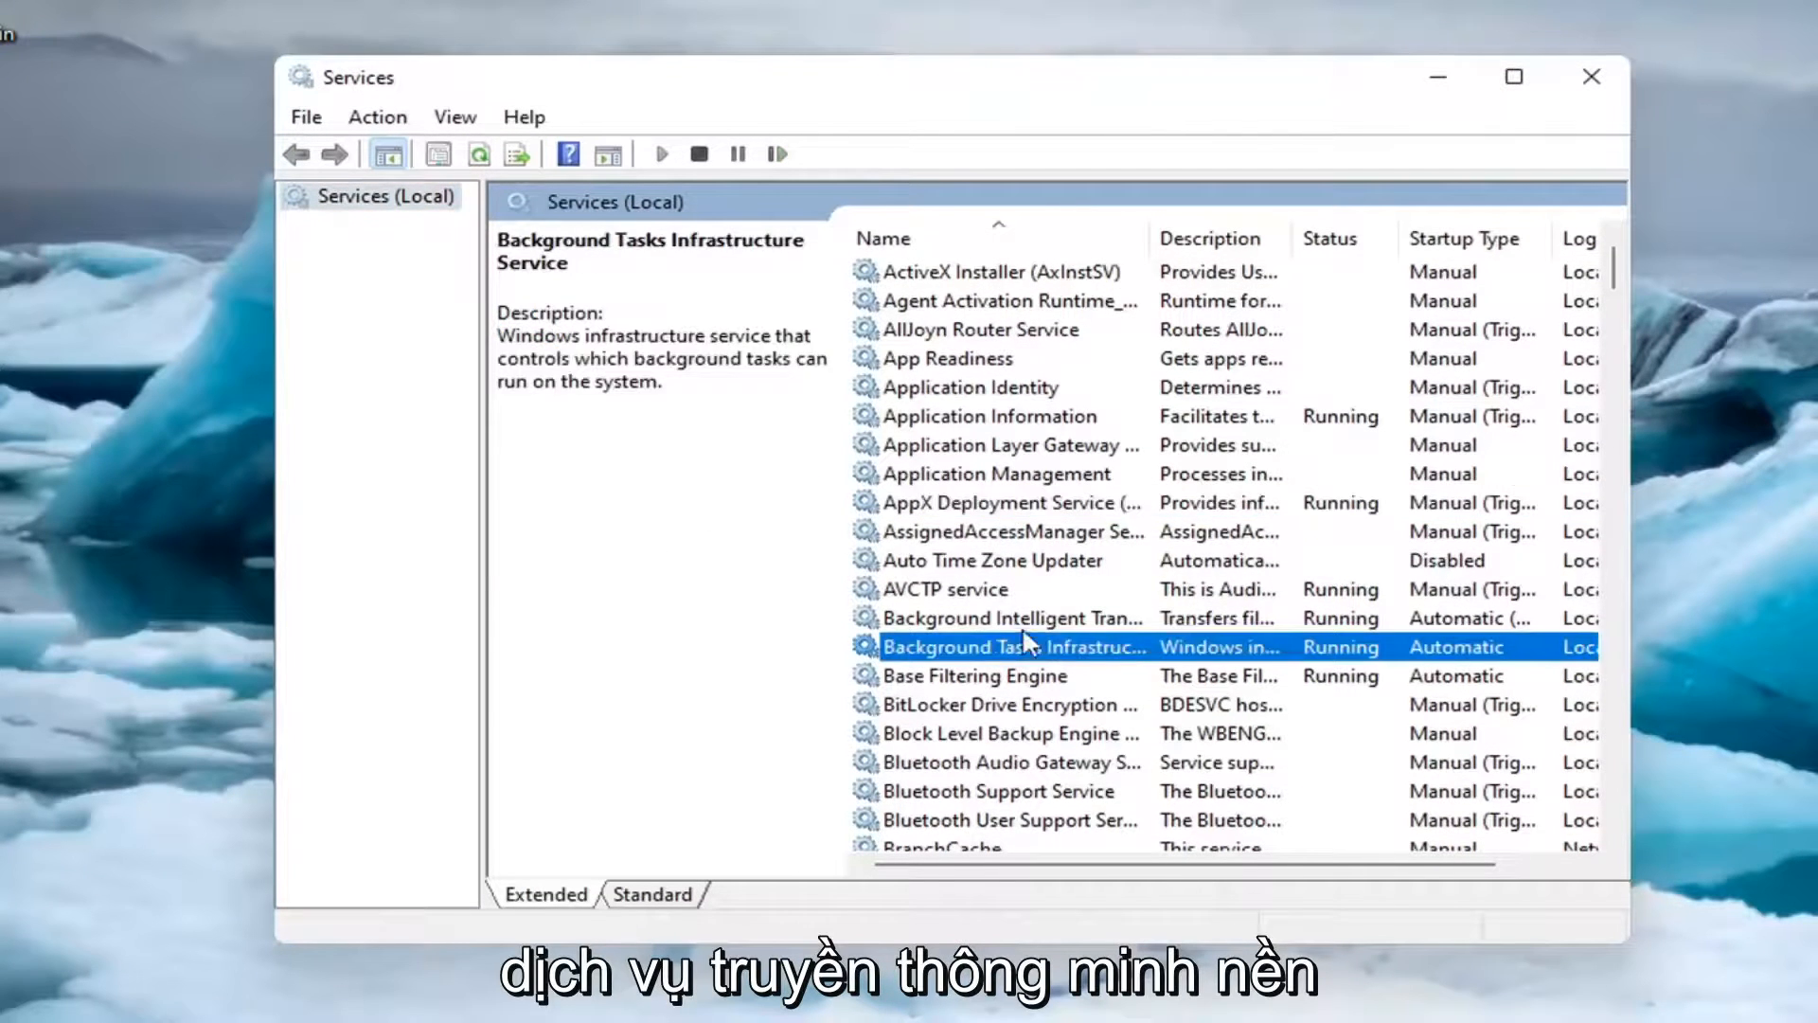
pyautogui.click(1010, 617)
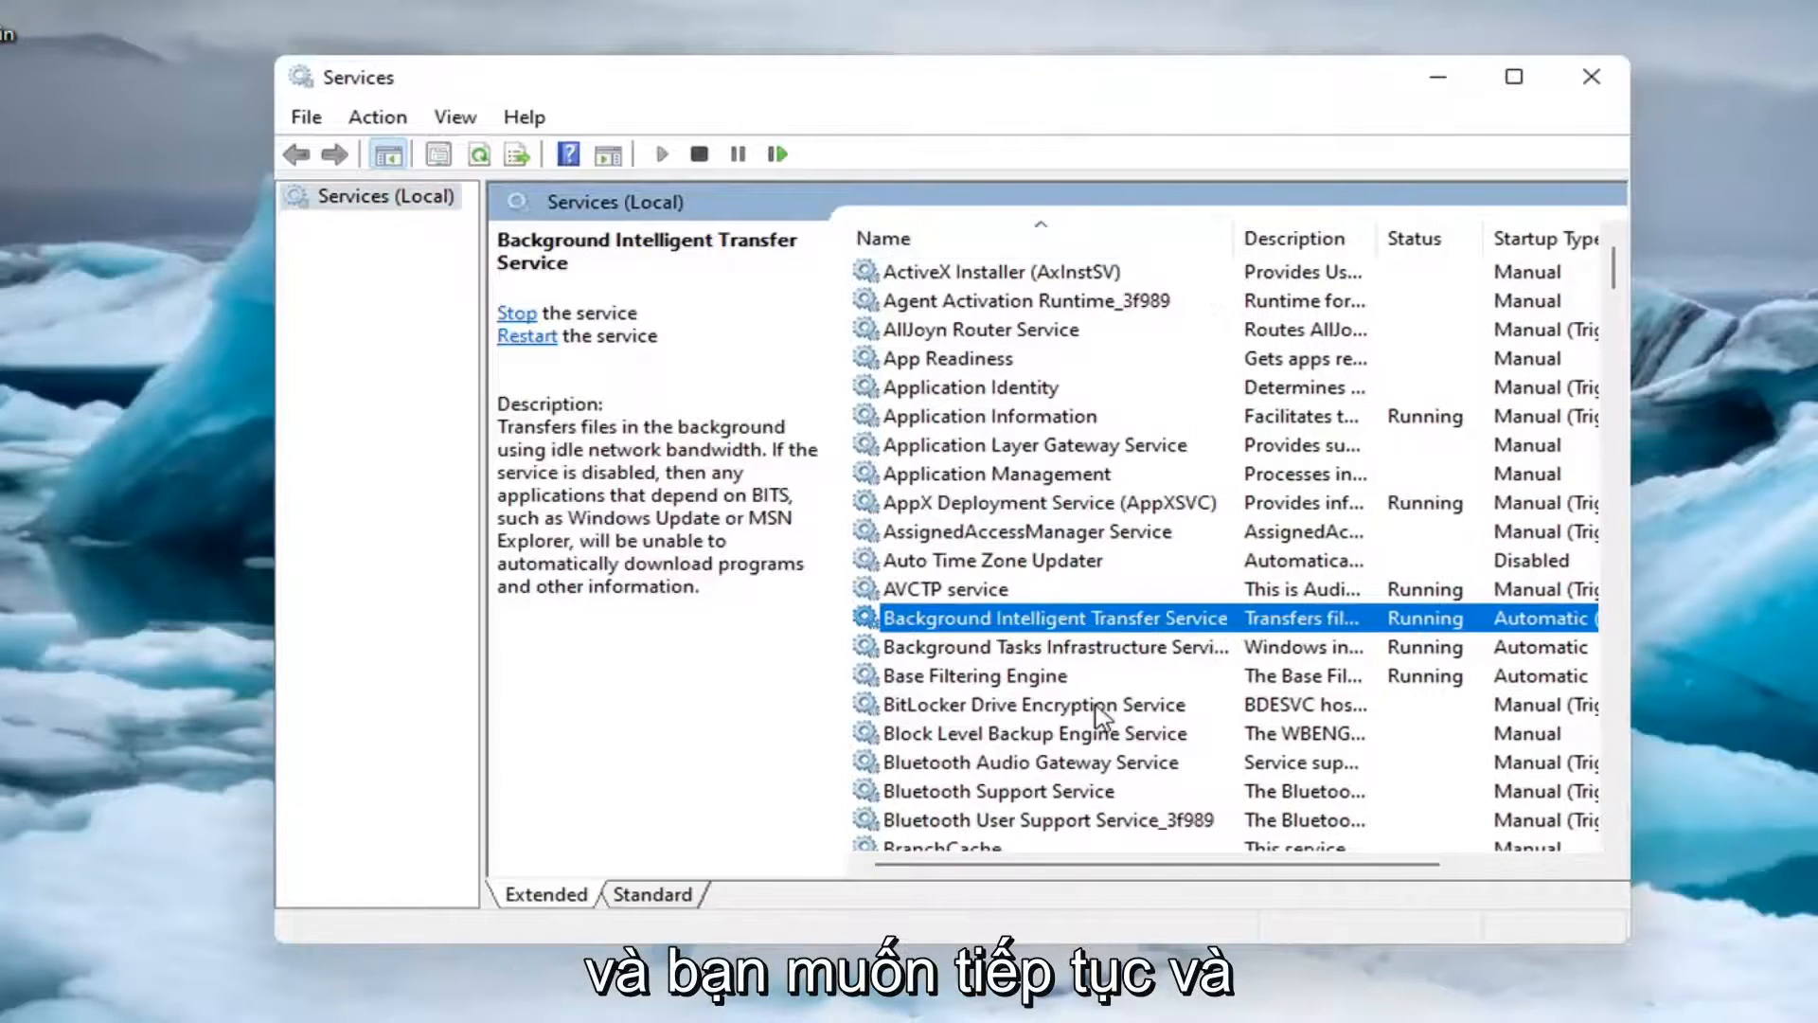
pyautogui.doubleClick(1053, 617)
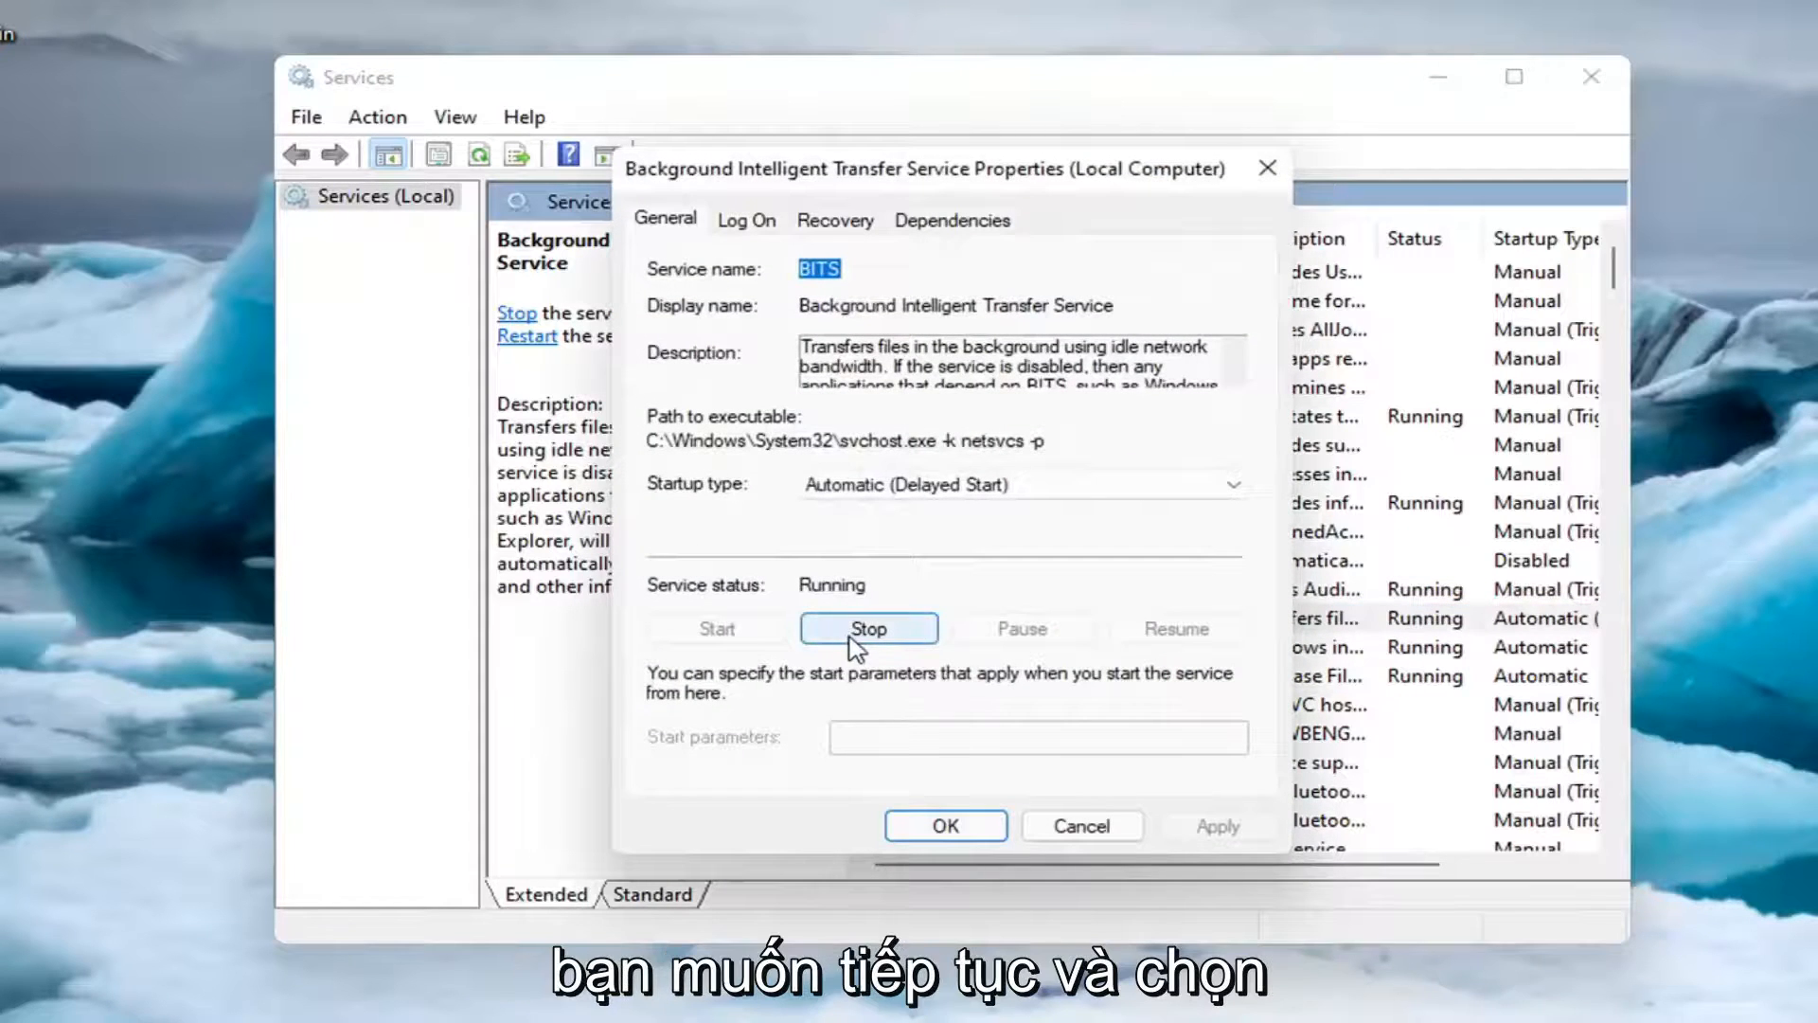
pyautogui.click(867, 627)
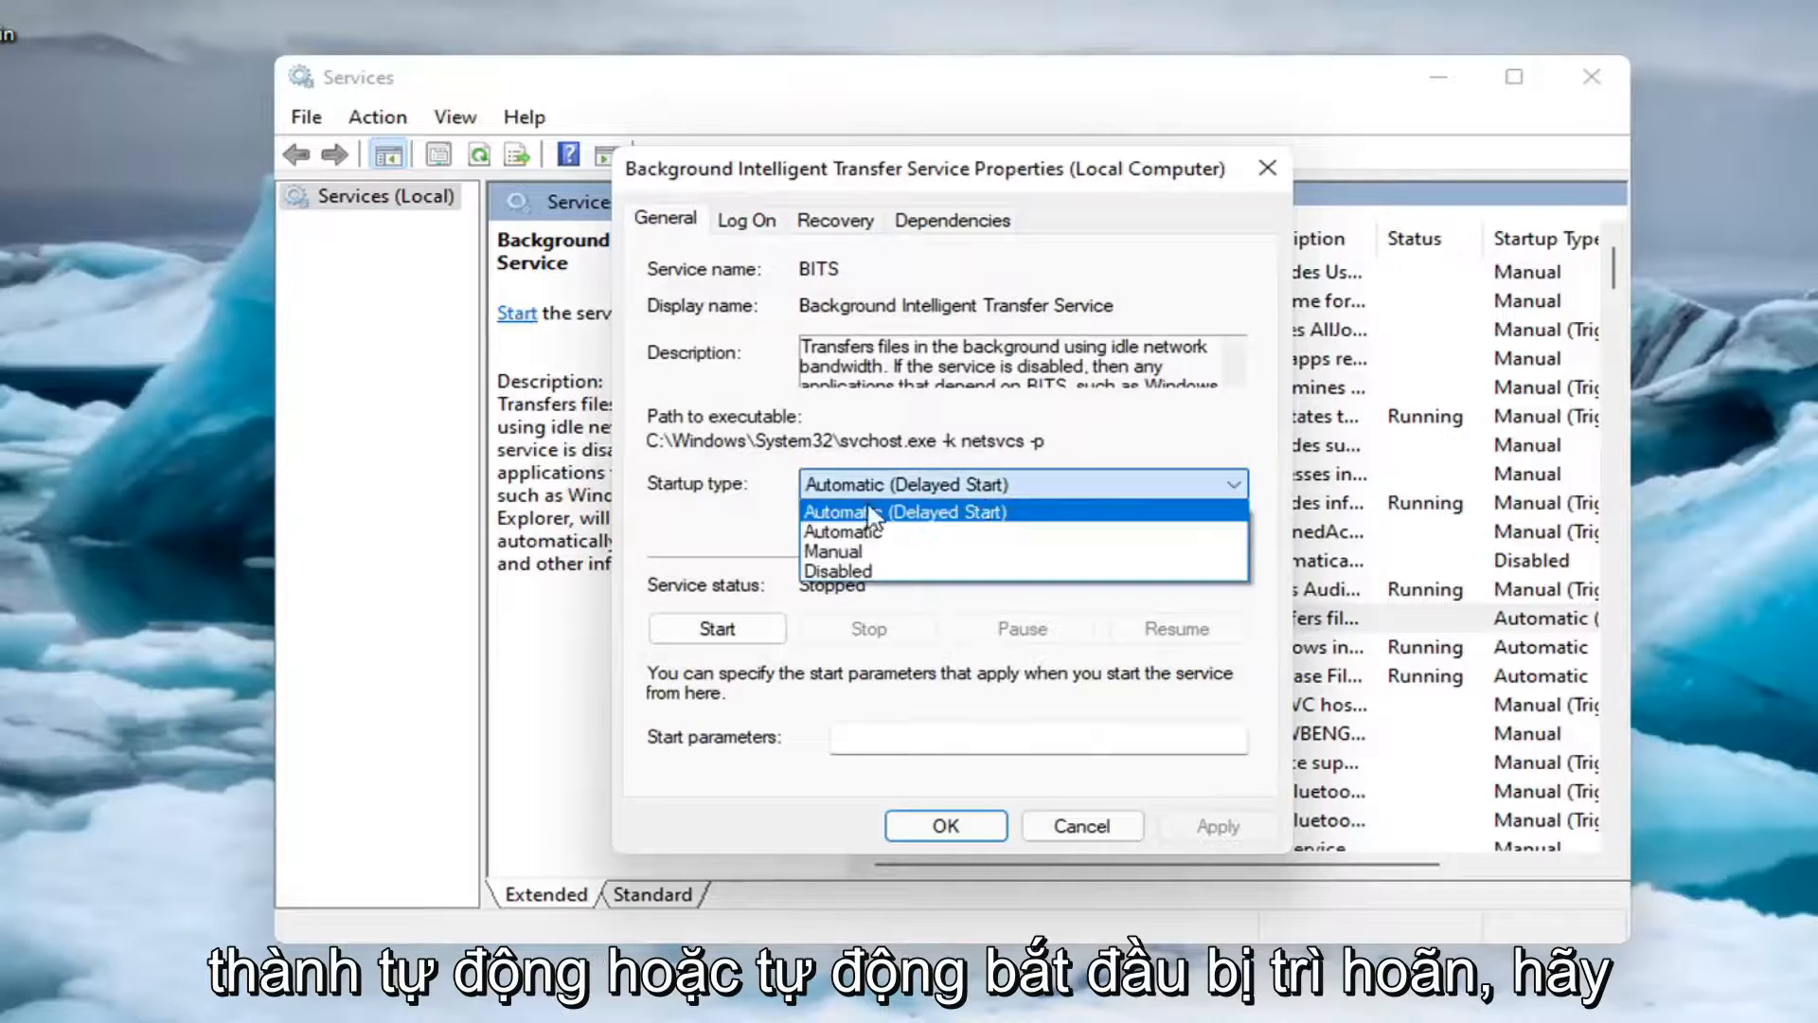
pyautogui.moveTo(837, 570)
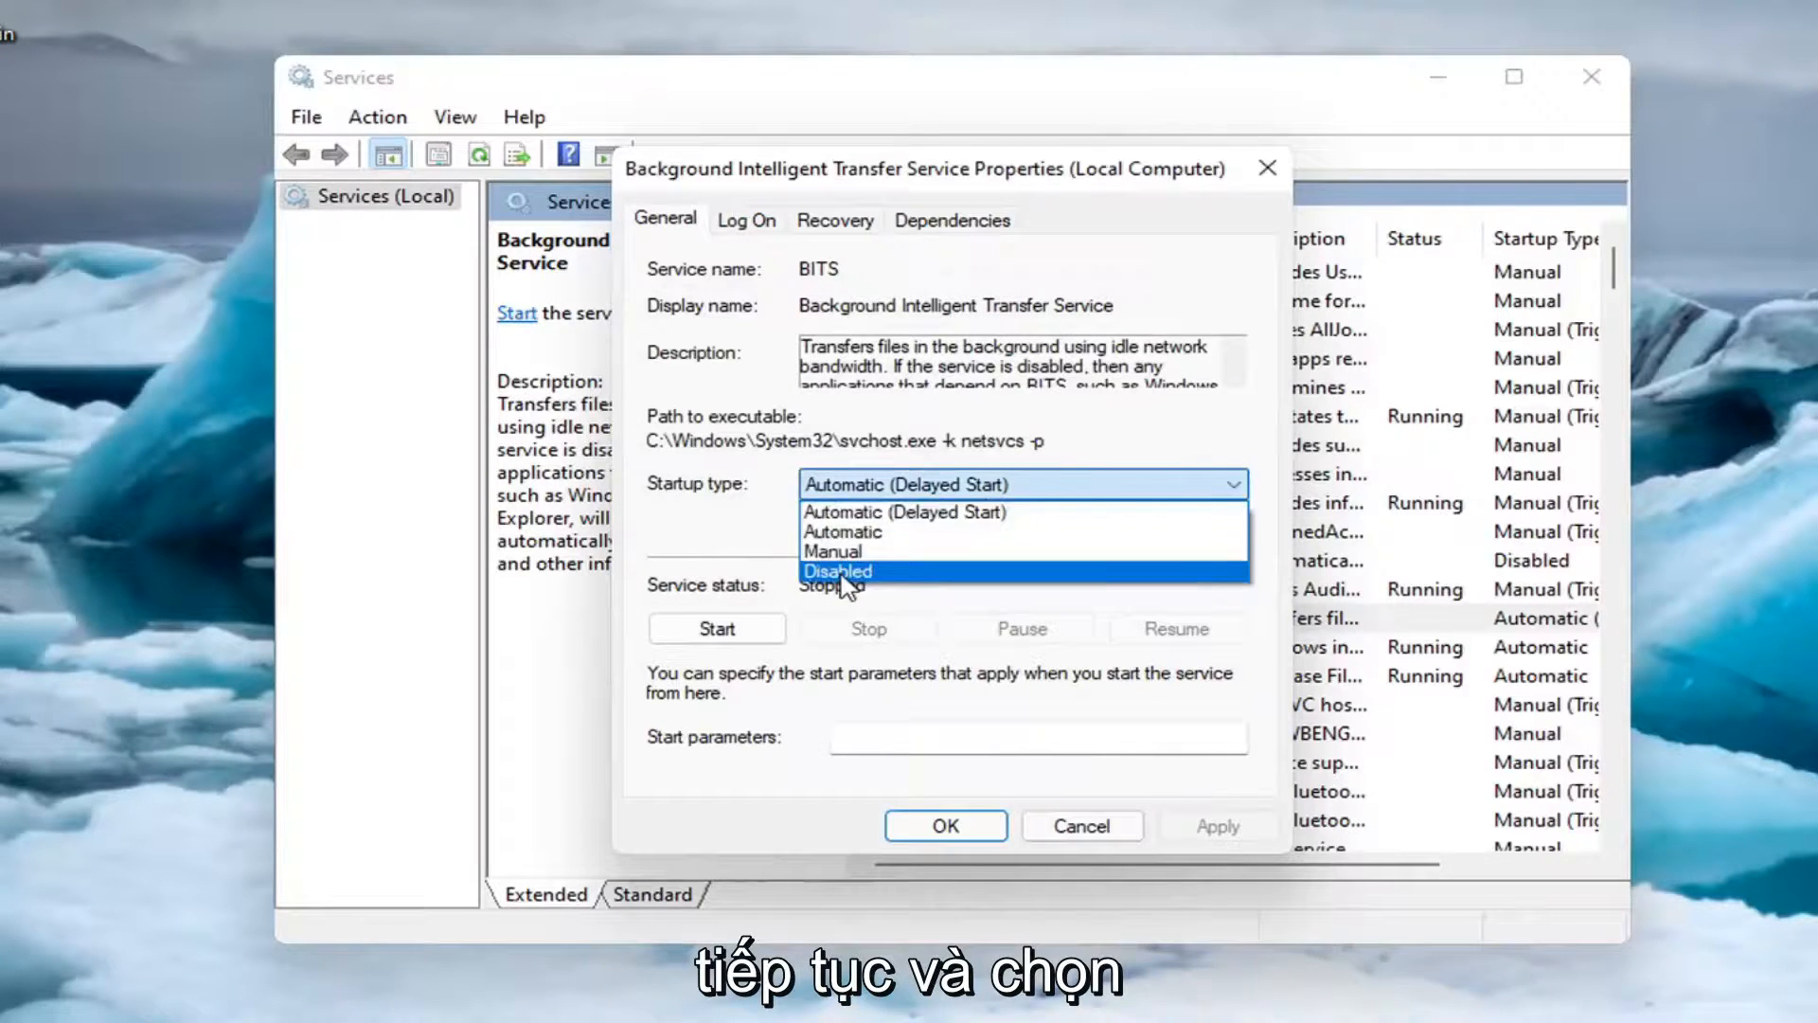
pyautogui.click(837, 570)
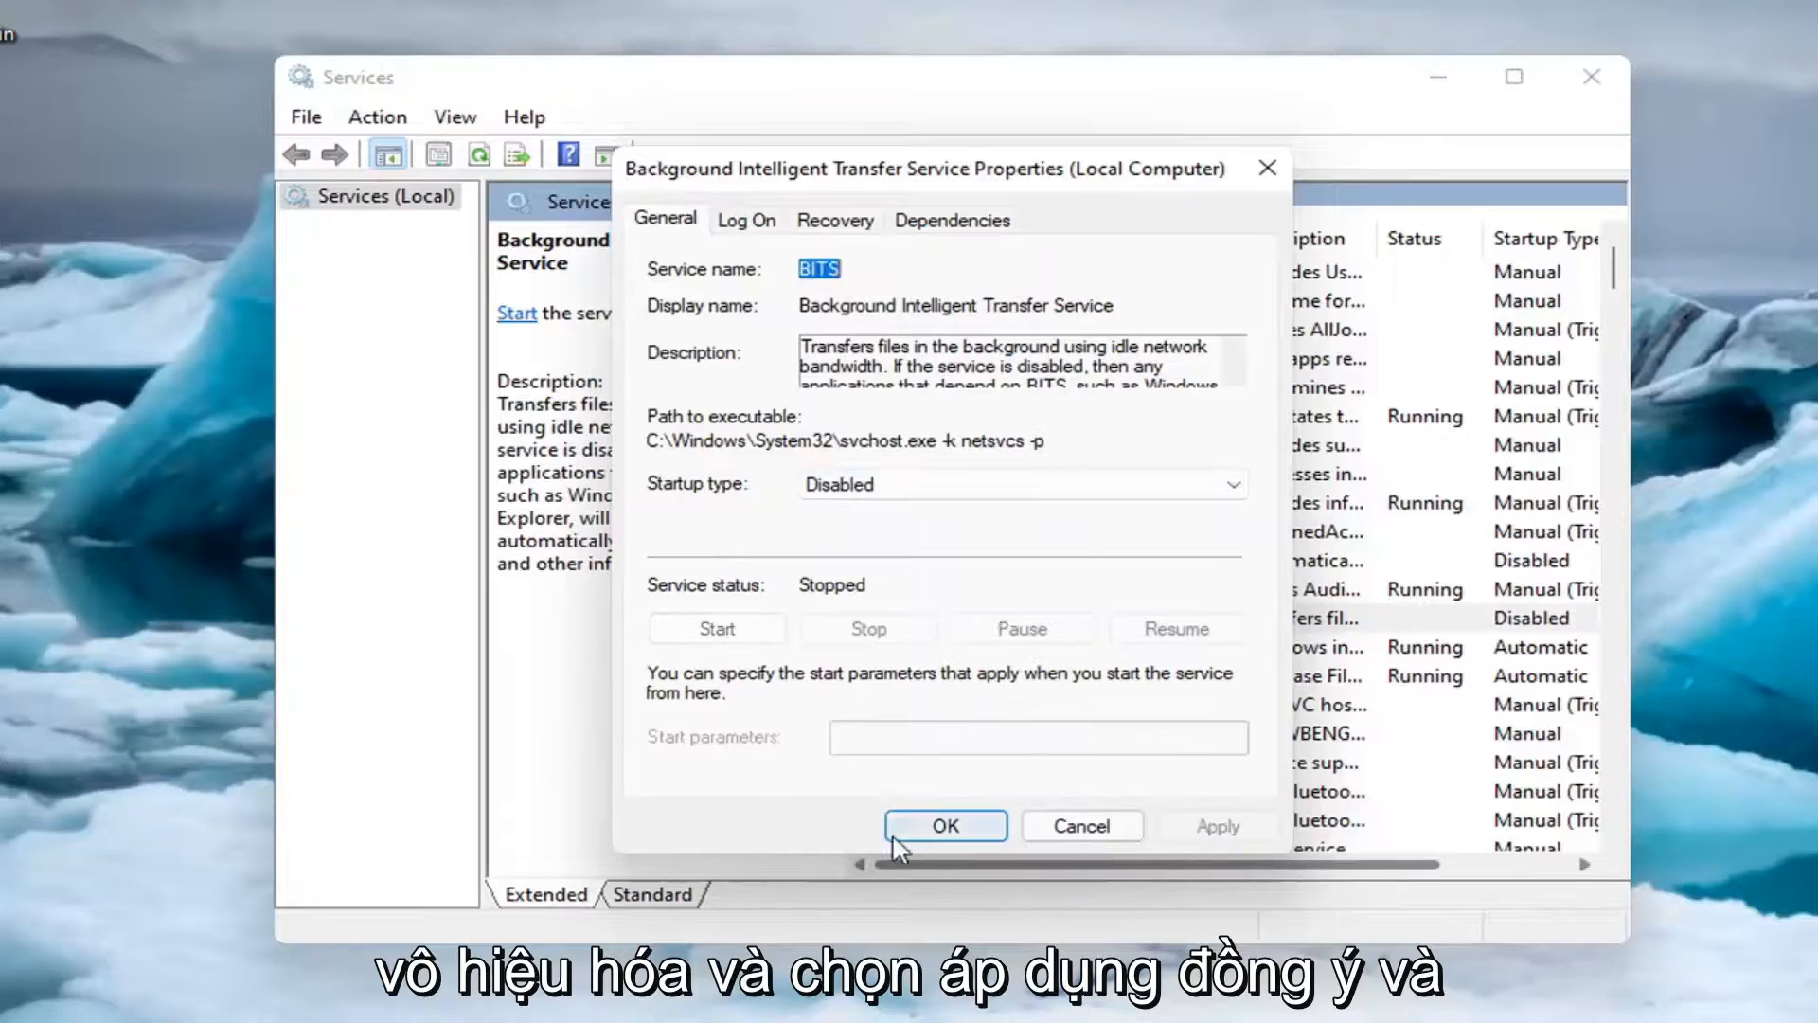
pyautogui.click(943, 826)
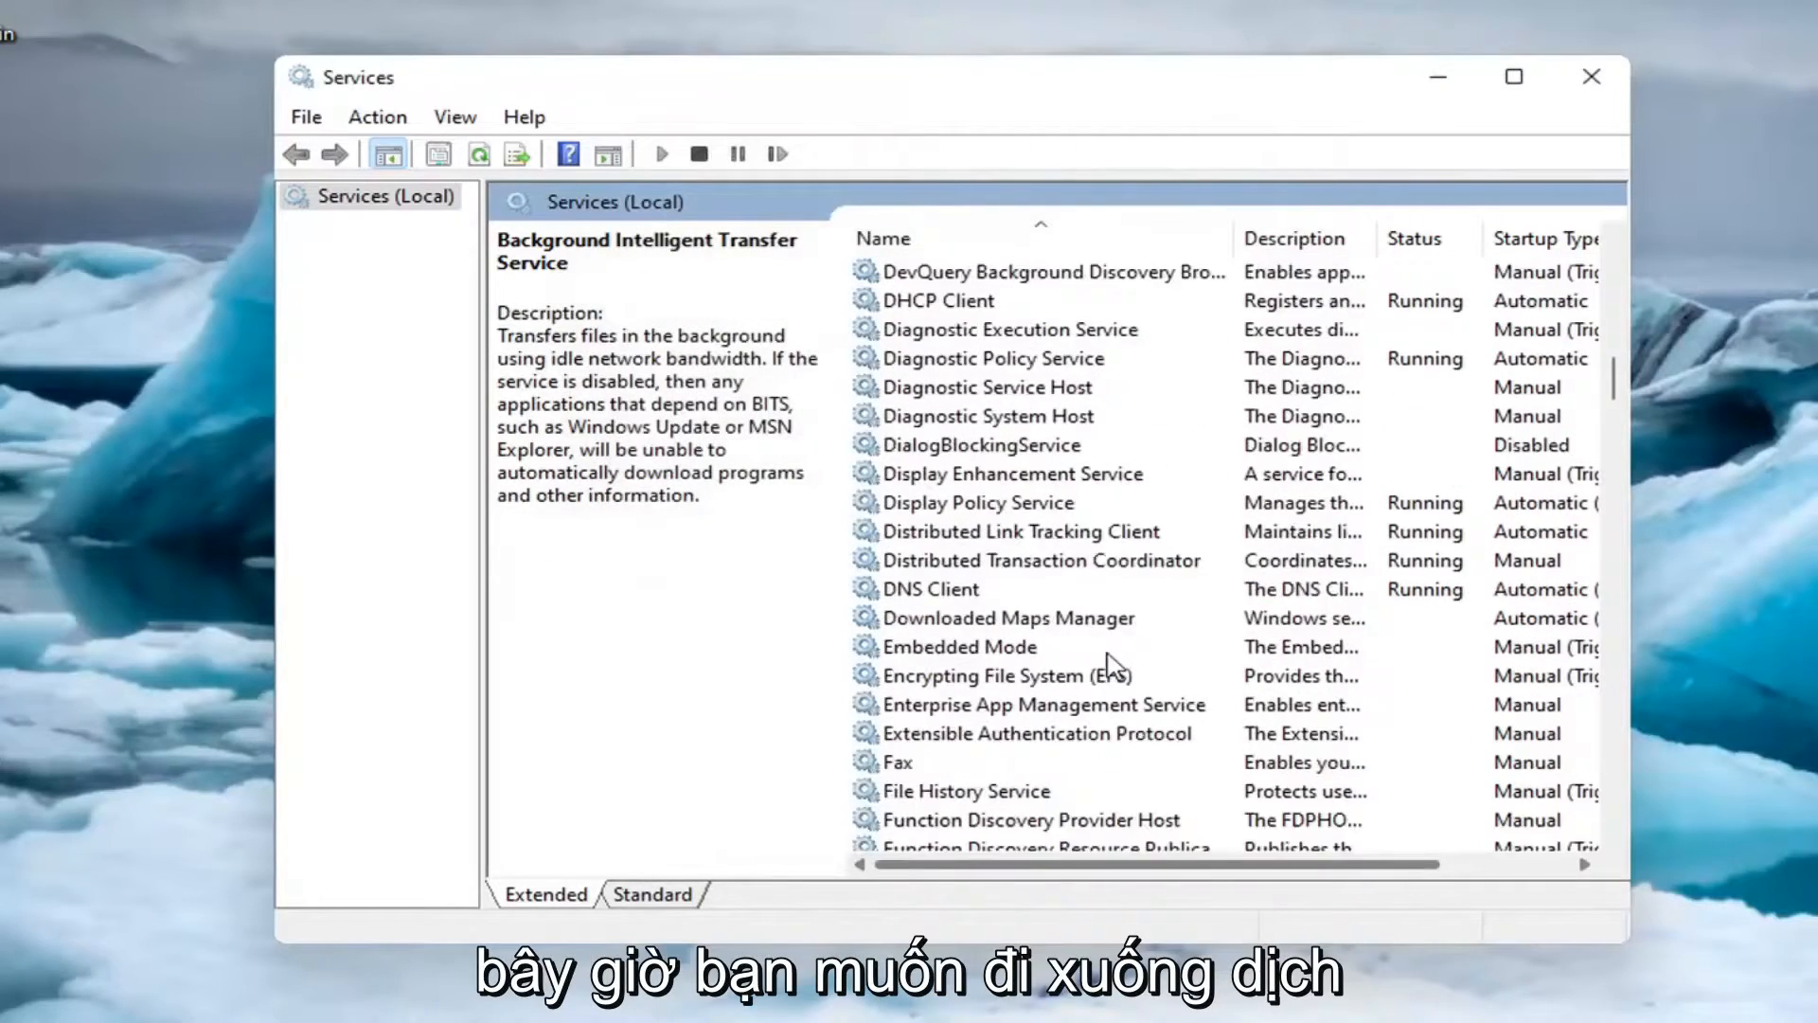
# - Set the Windows Update service startup type to Disabled and close Services
pyautogui.scroll(-3)
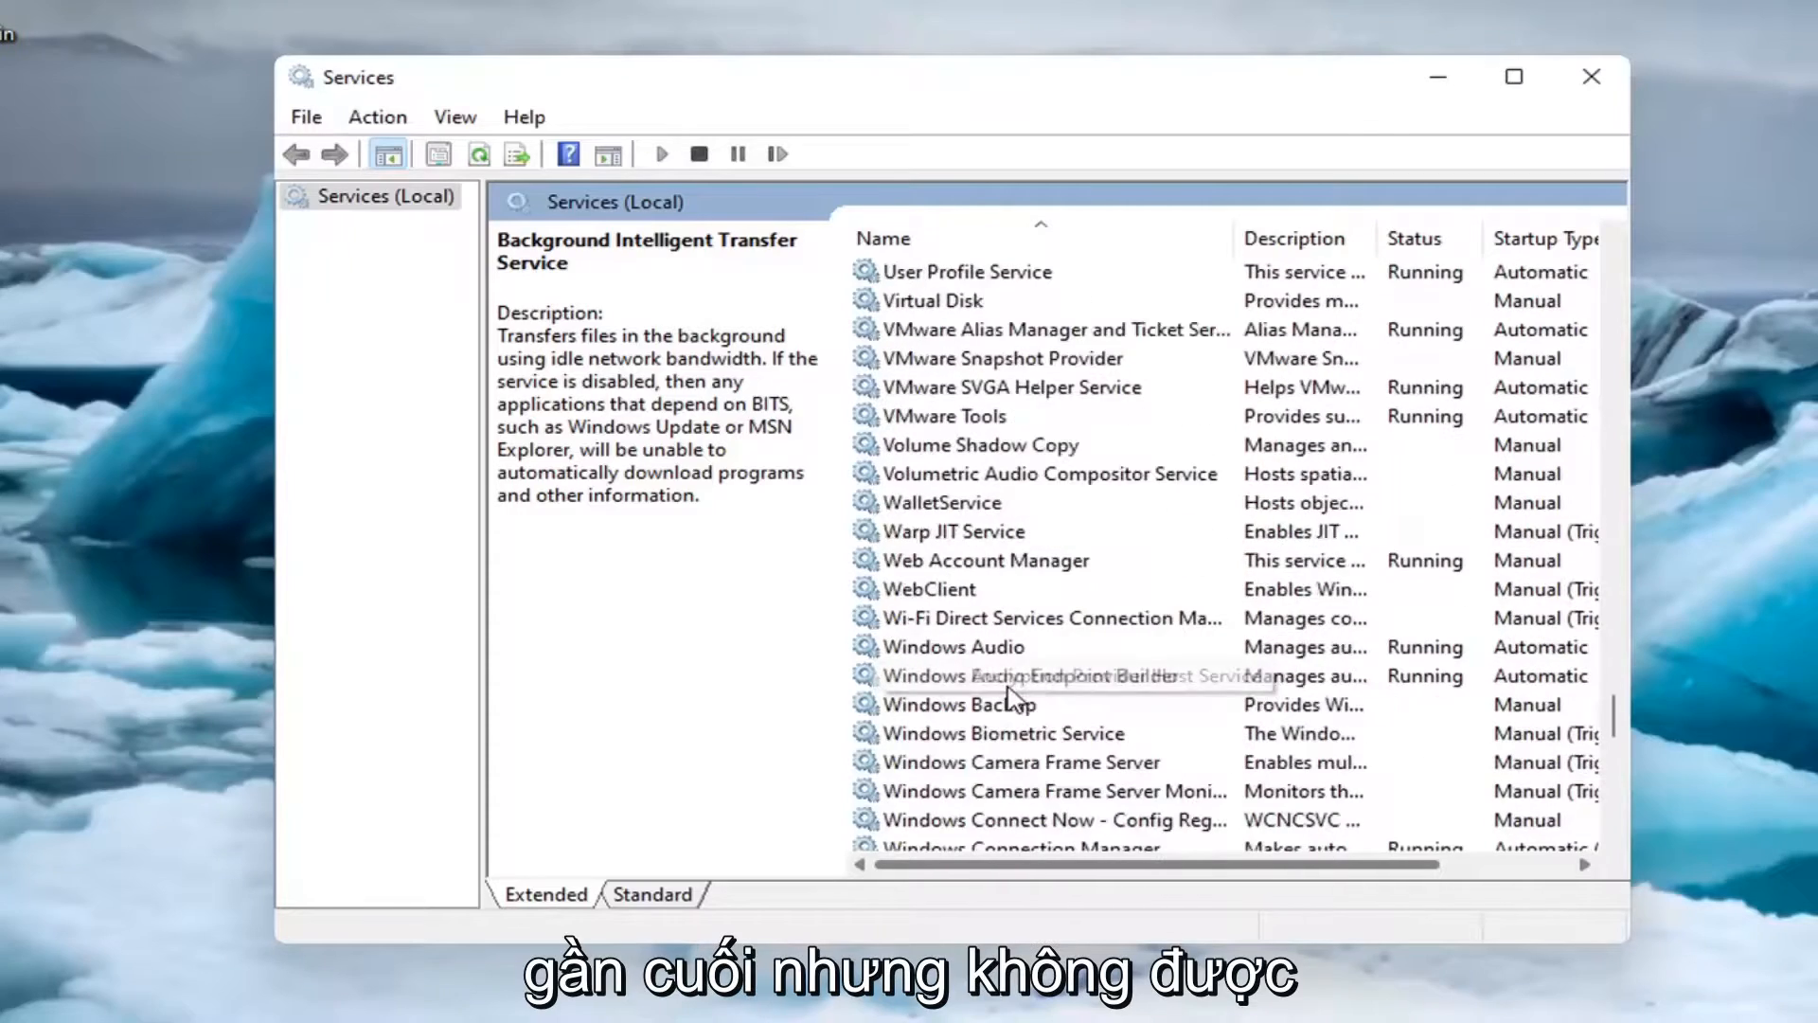
pyautogui.scroll(-3)
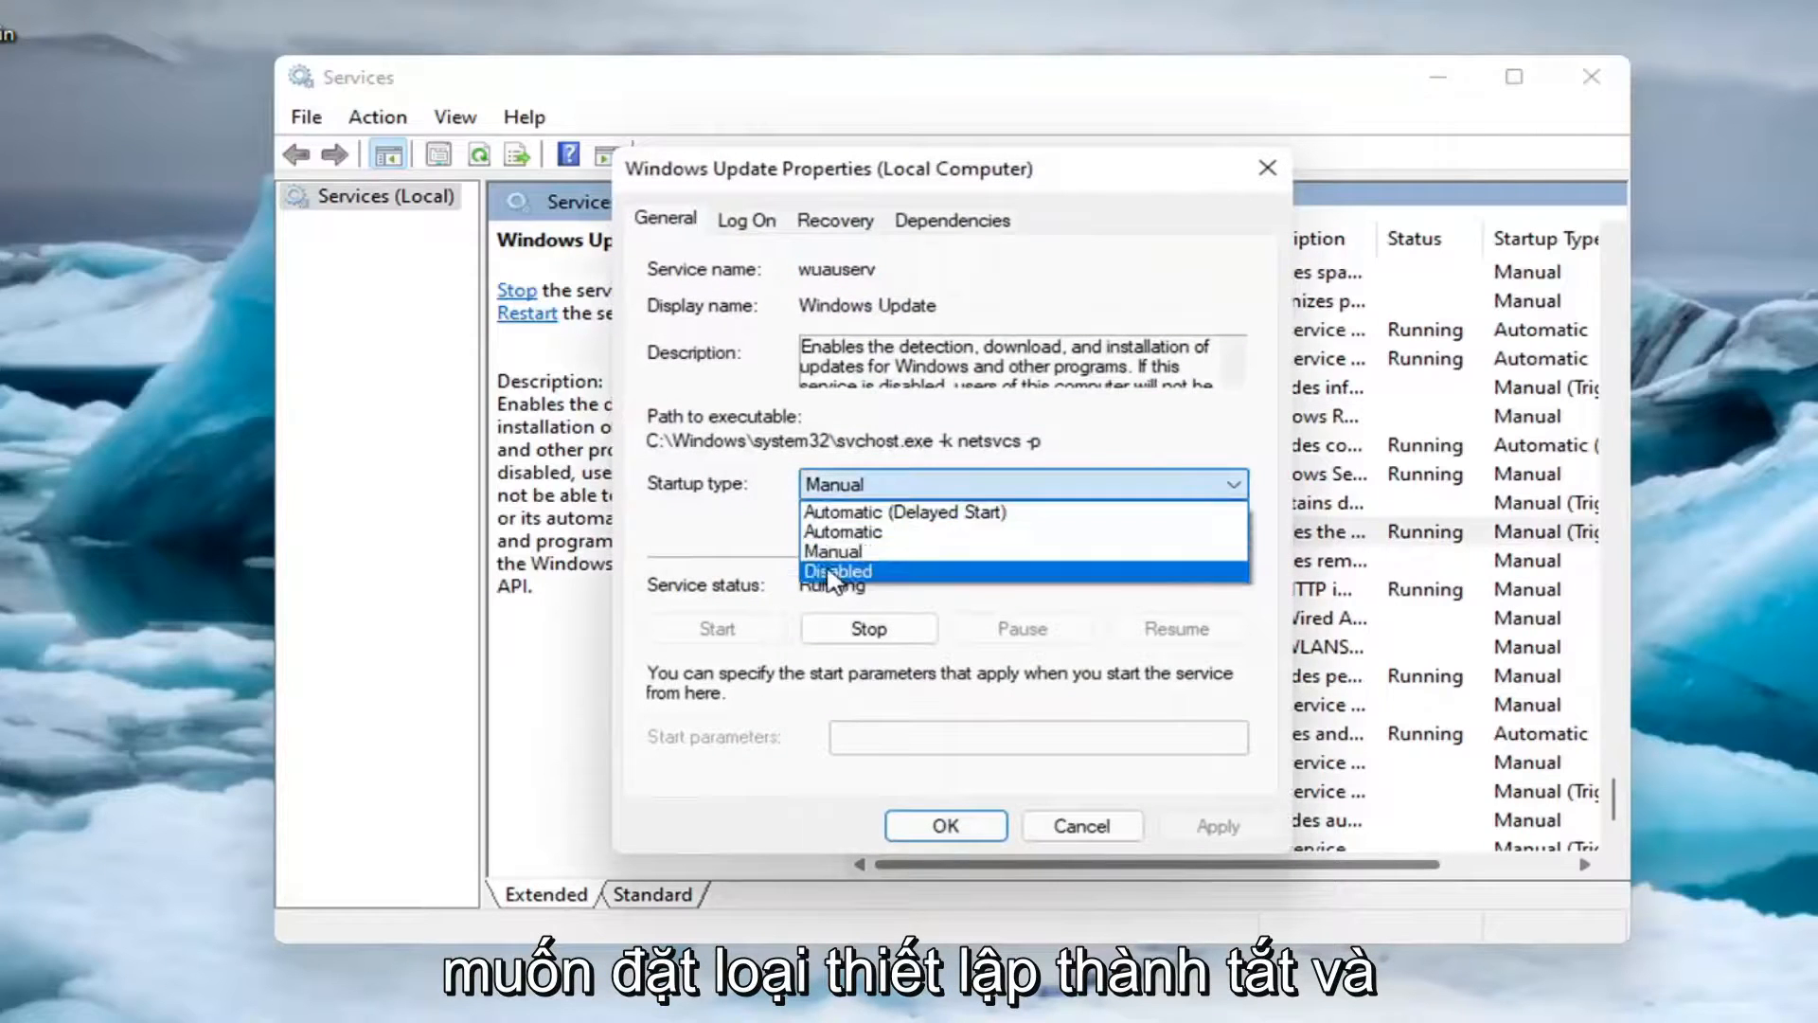
pyautogui.click(867, 626)
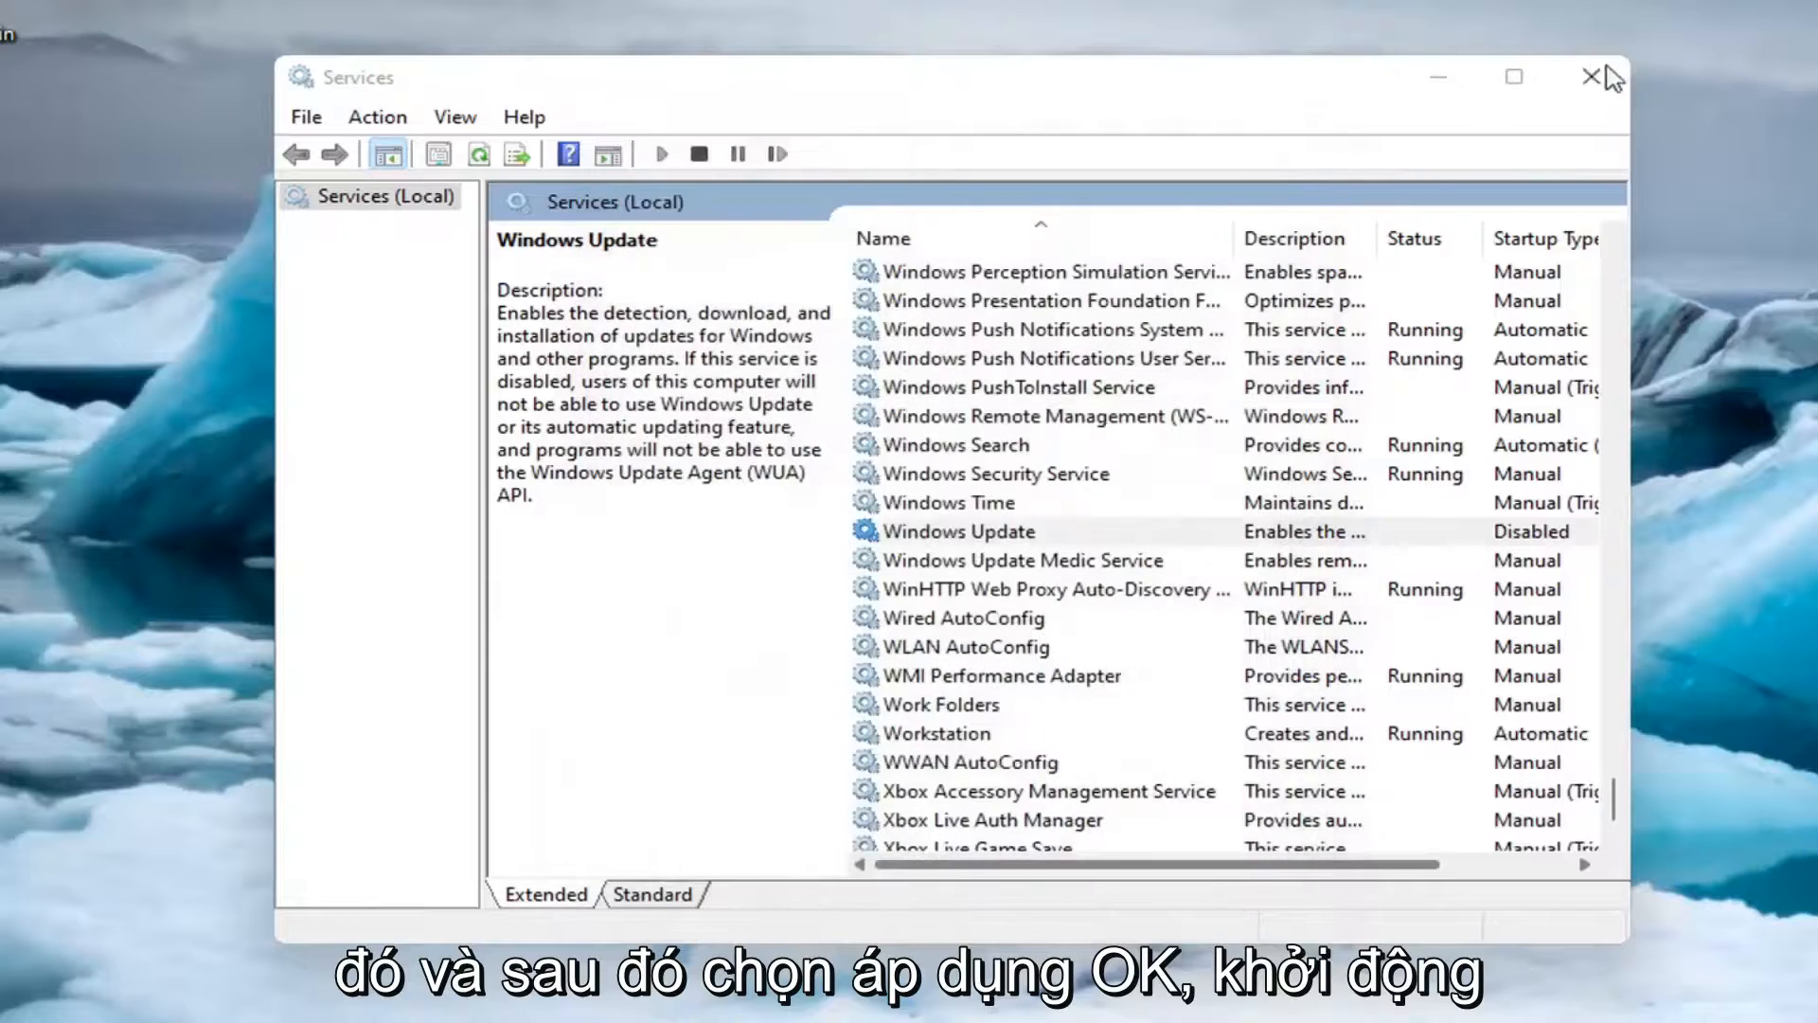
pyautogui.click(1593, 76)
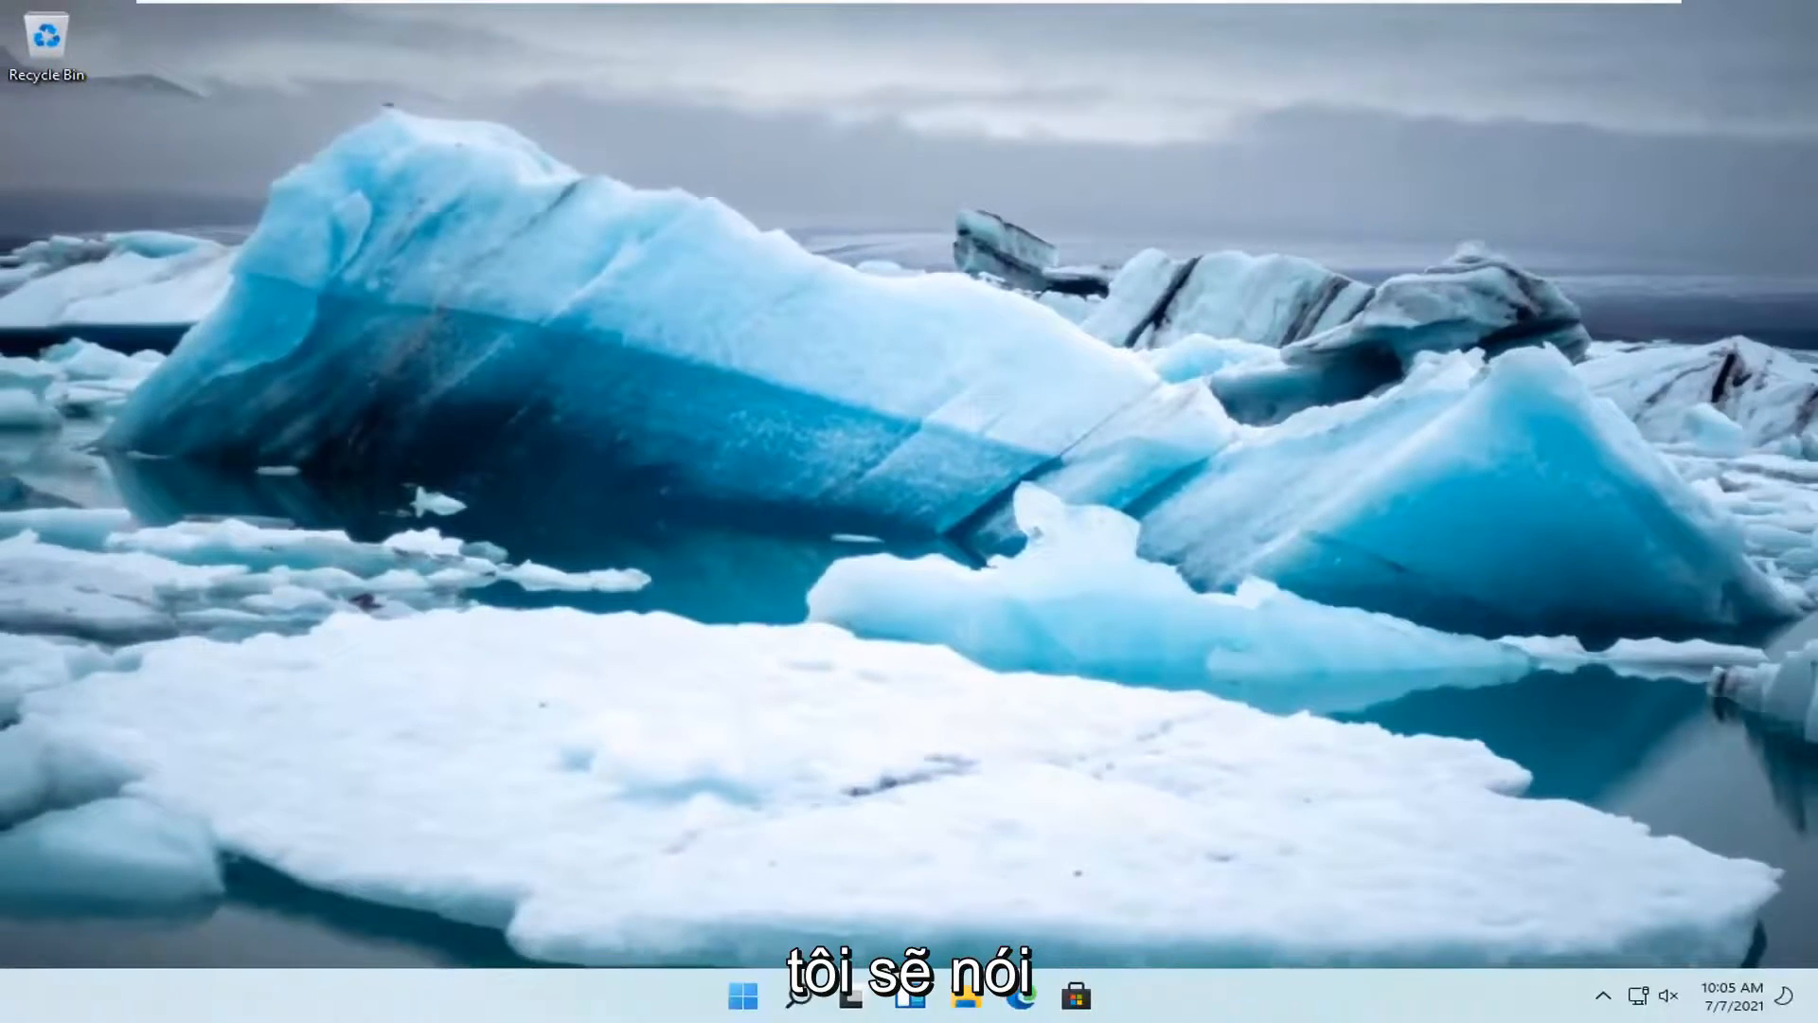